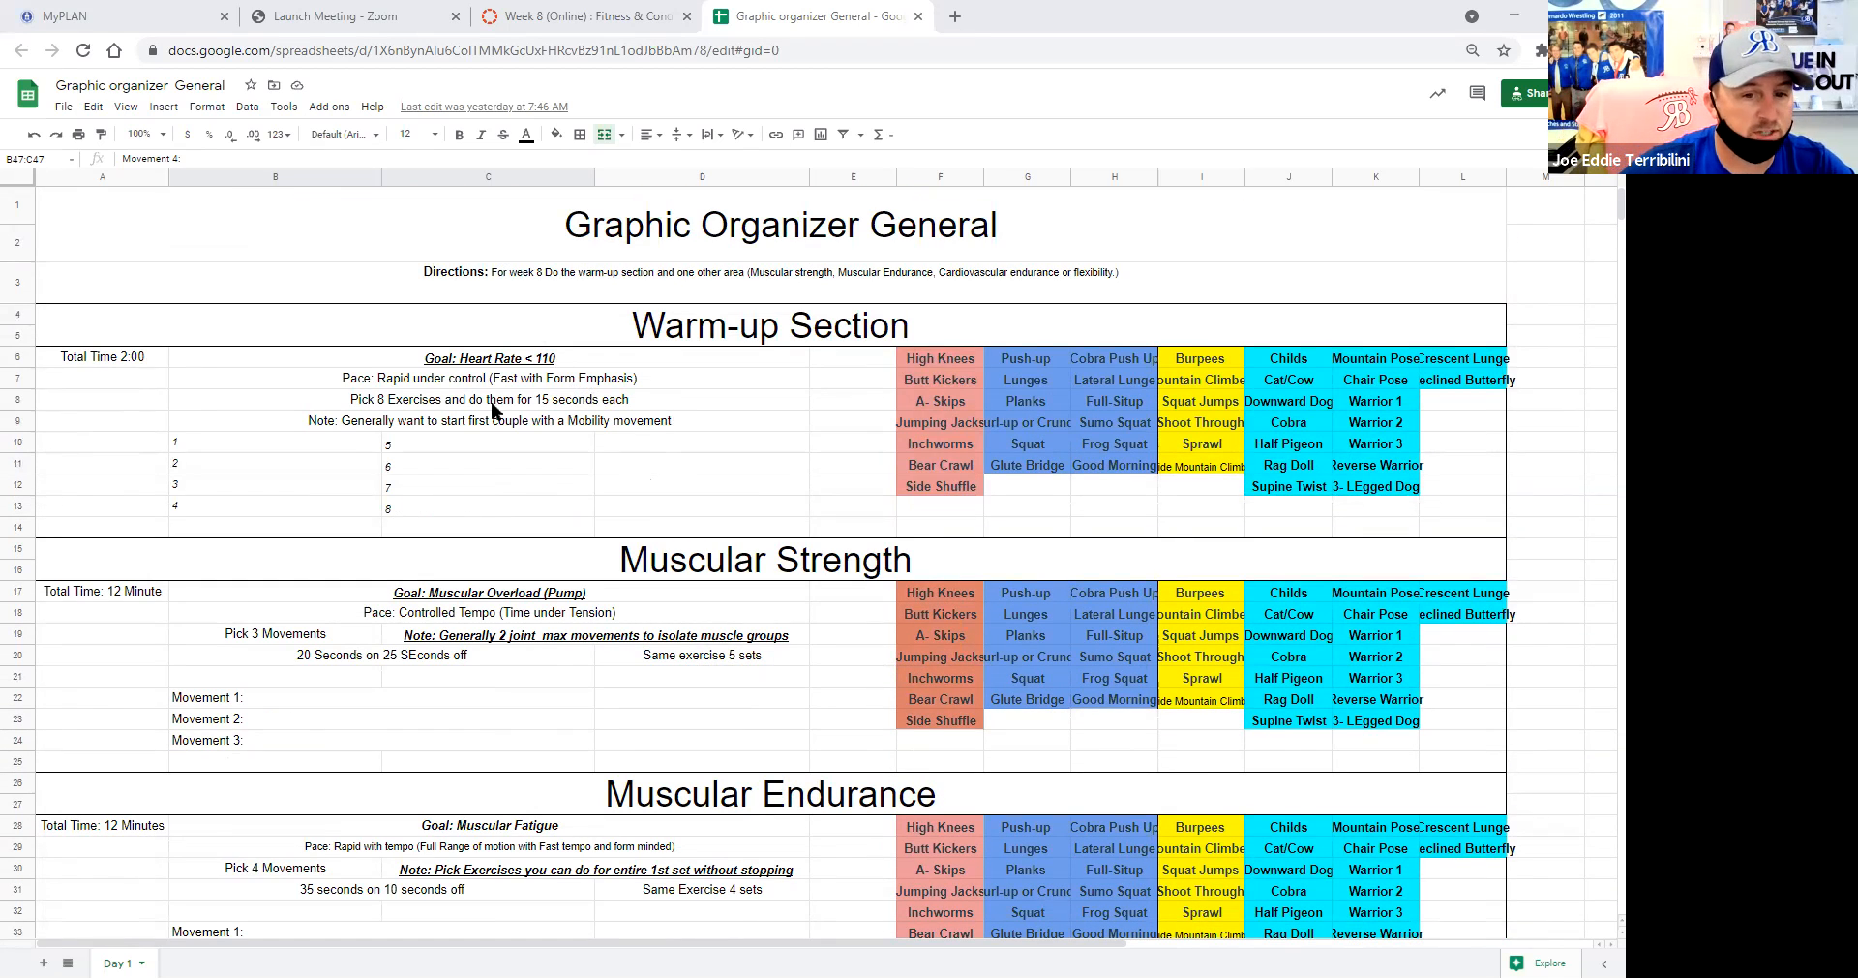
Step: Show the Fitness & Conditioning course's Pages list scrolled down to the weekly pages
{"action": "scroll", "scroll_direction": "down", "scroll_amount": 3}
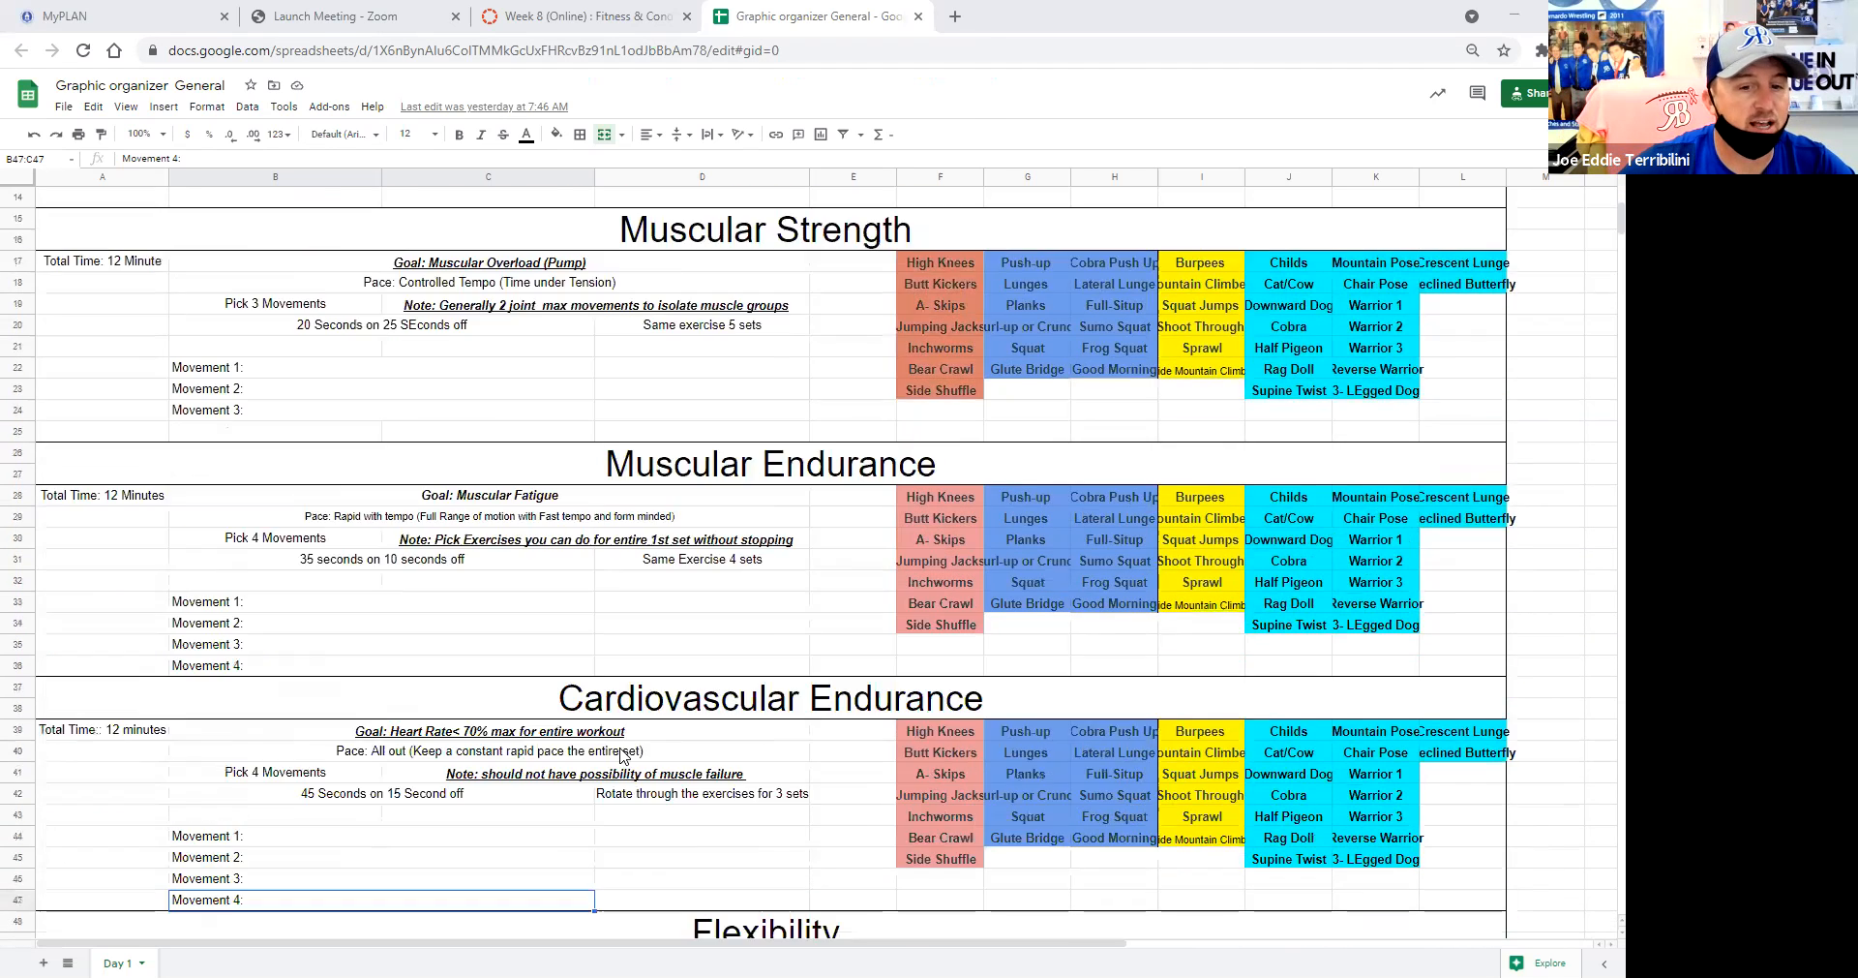
{"action": "scroll", "scroll_direction": "down", "scroll_amount": 3}
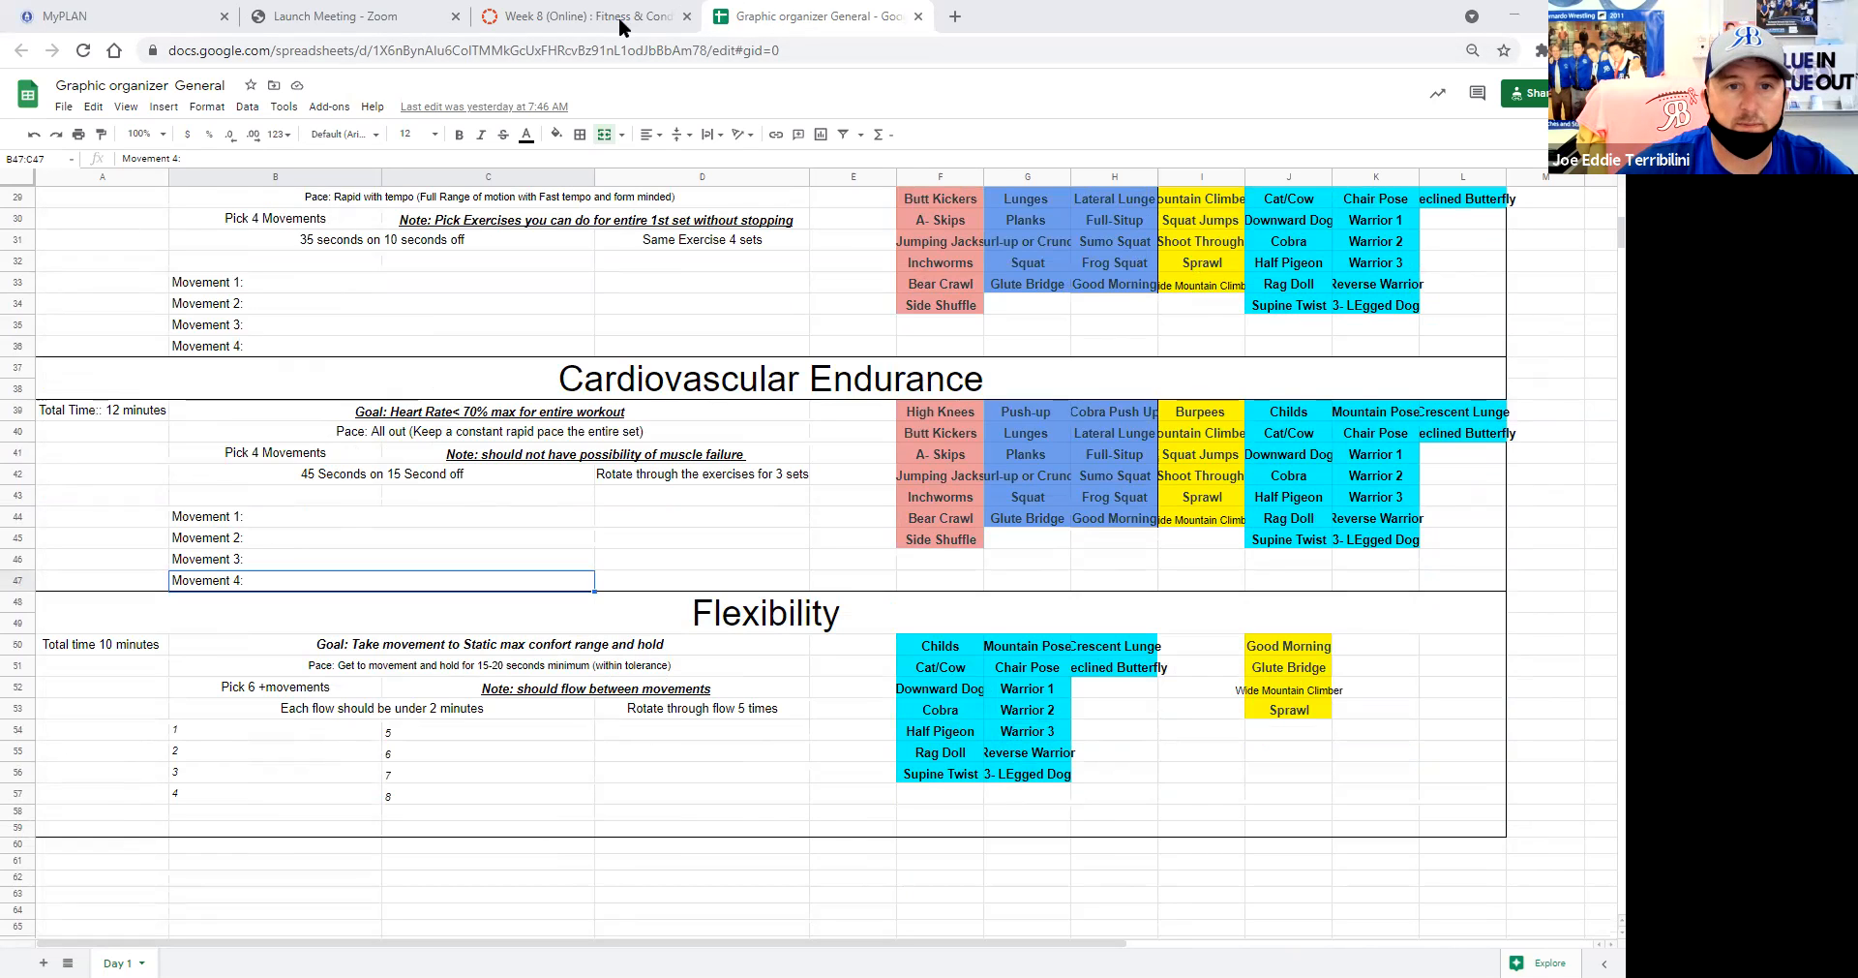
{"action": "left_click", "coordinate": [581, 16]}
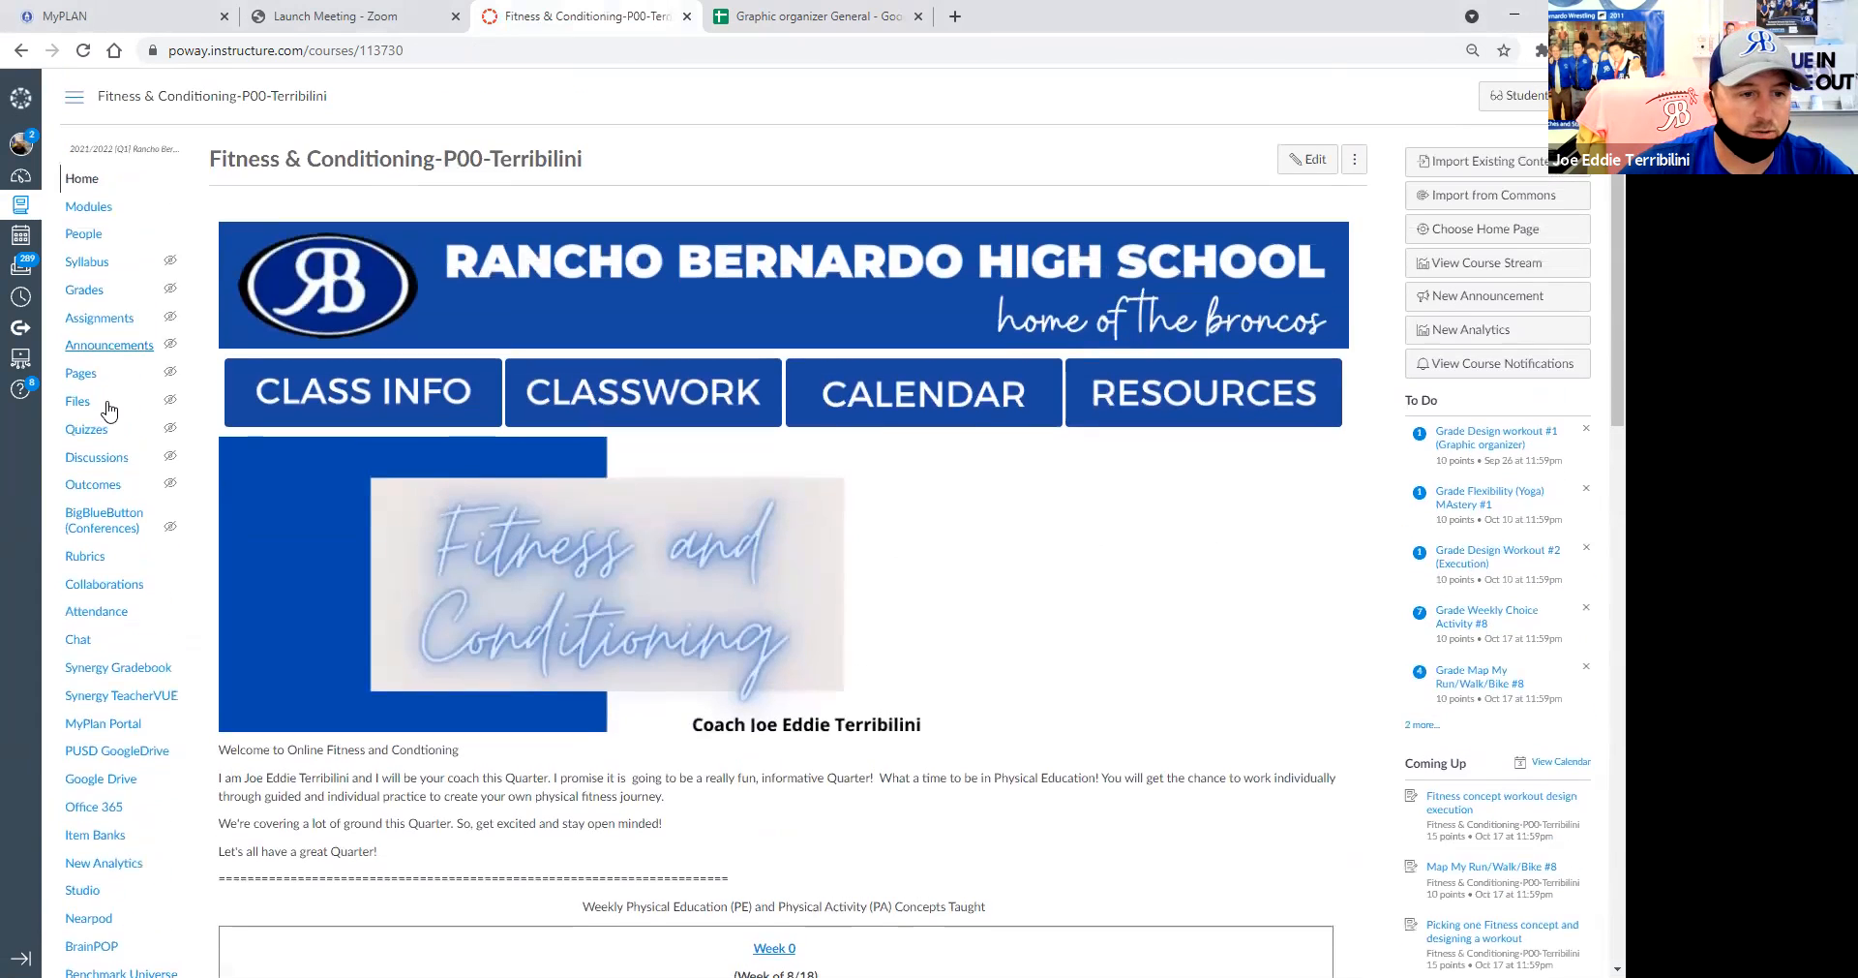
{"action": "left_click", "coordinate": [79, 372]}
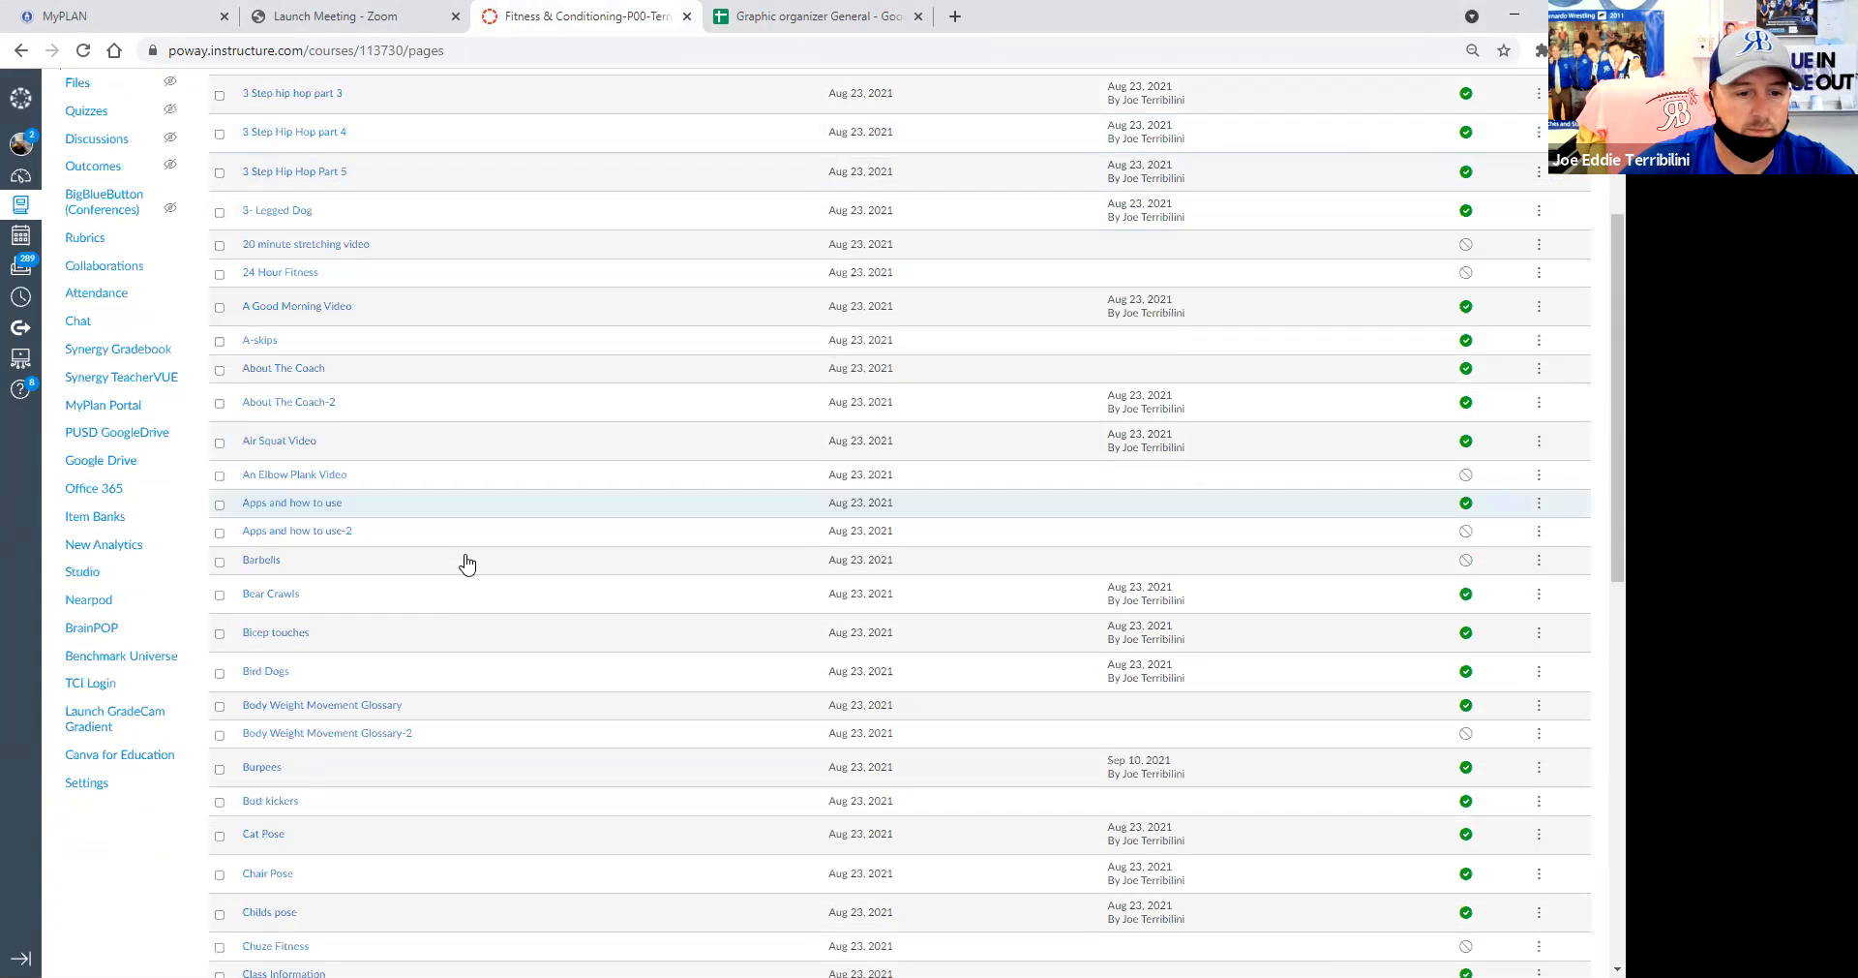
{"action": "scroll", "scroll_direction": "down", "scroll_amount": 3}
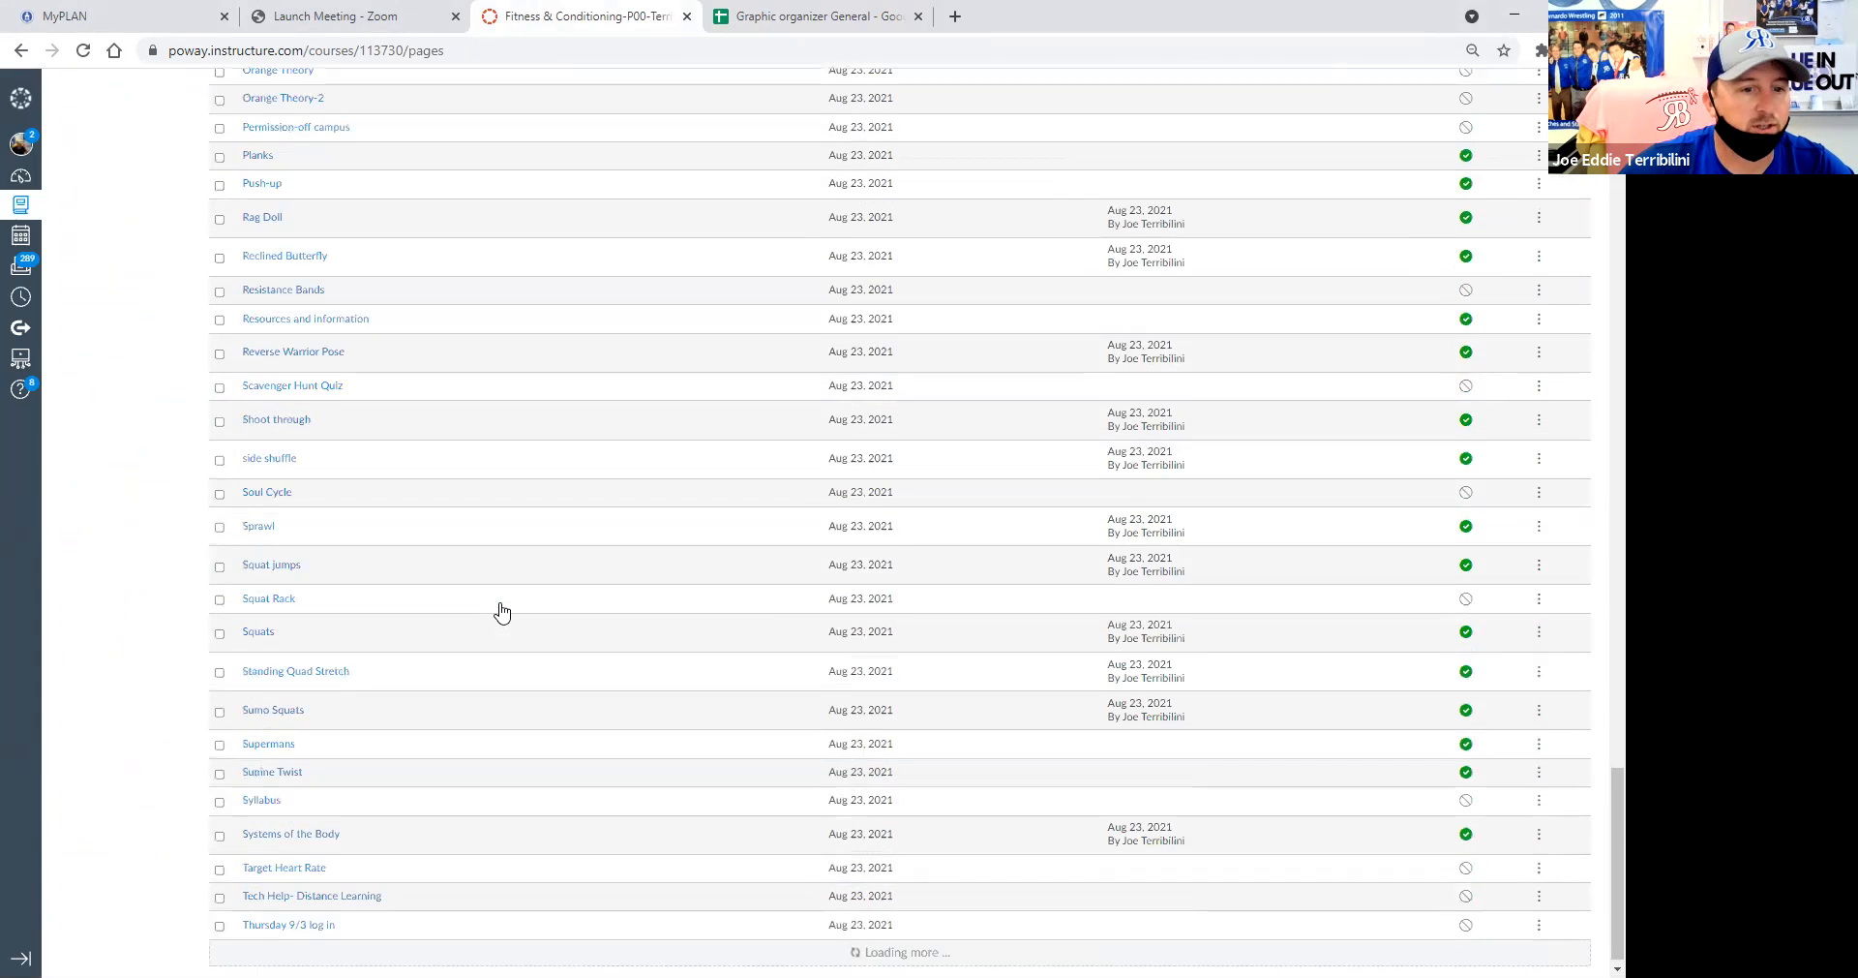
{"action": "scroll", "scroll_direction": "down", "scroll_amount": 3}
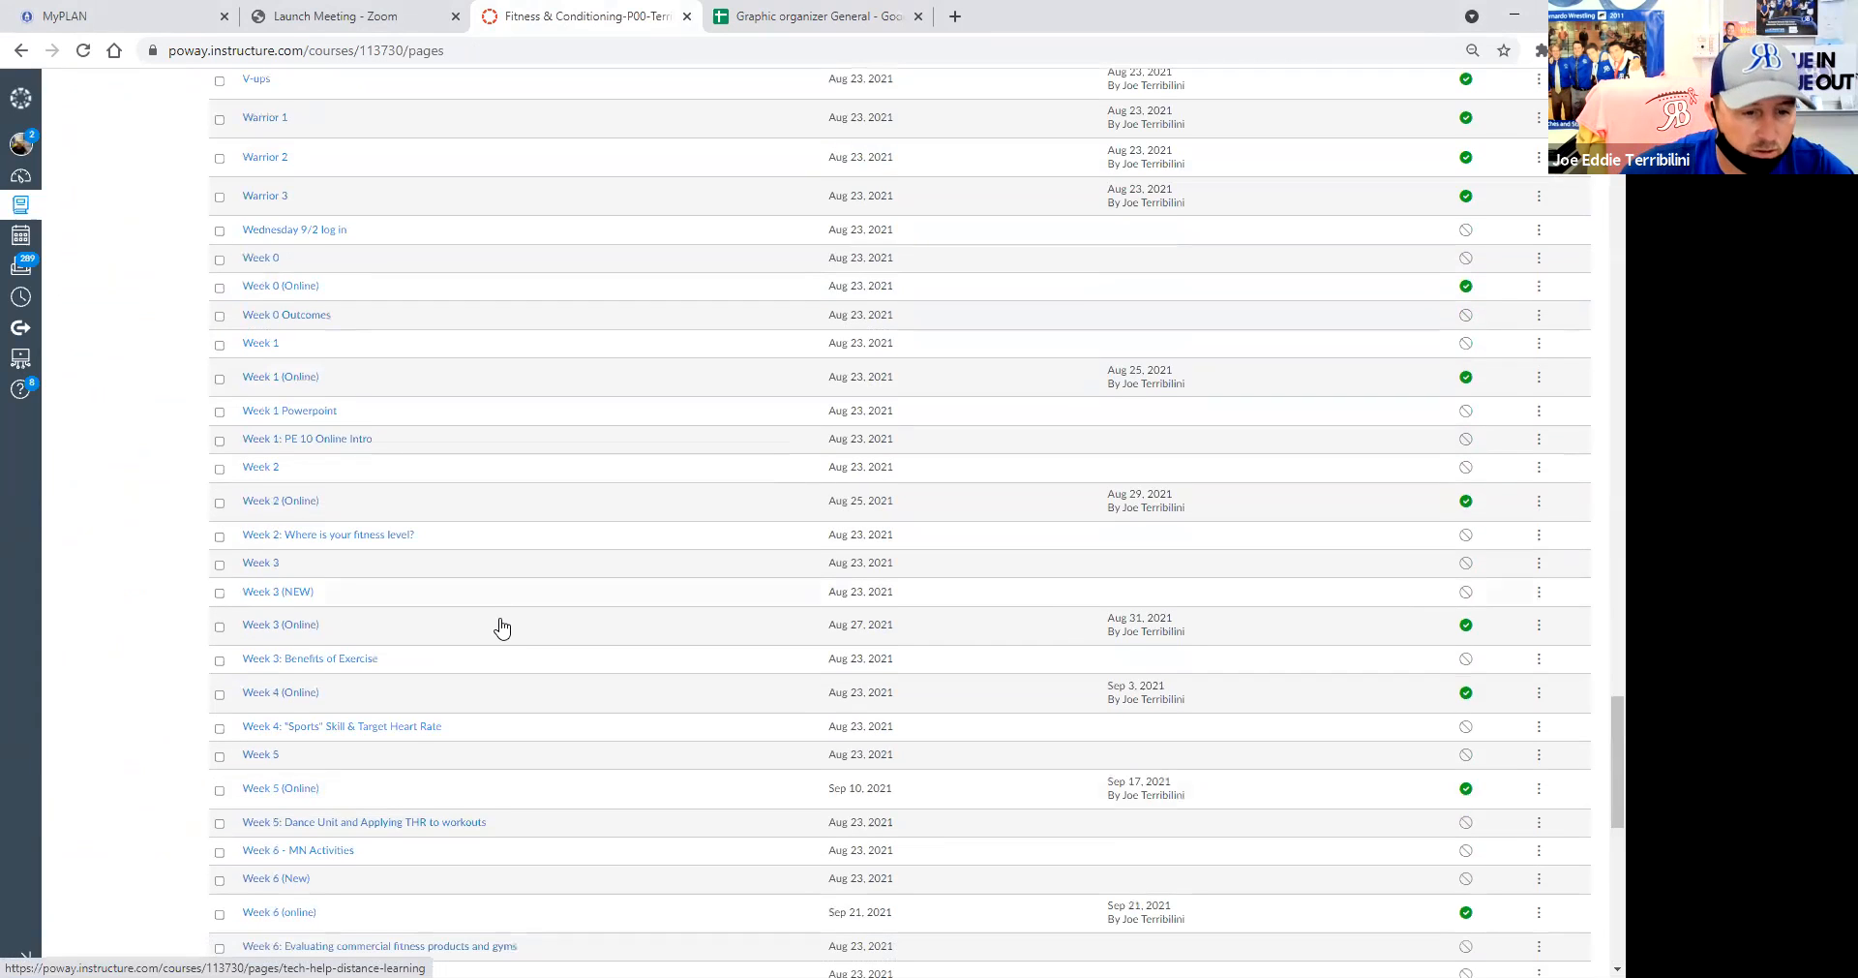
{"action": "mouse_move", "coordinate": [331, 763]}
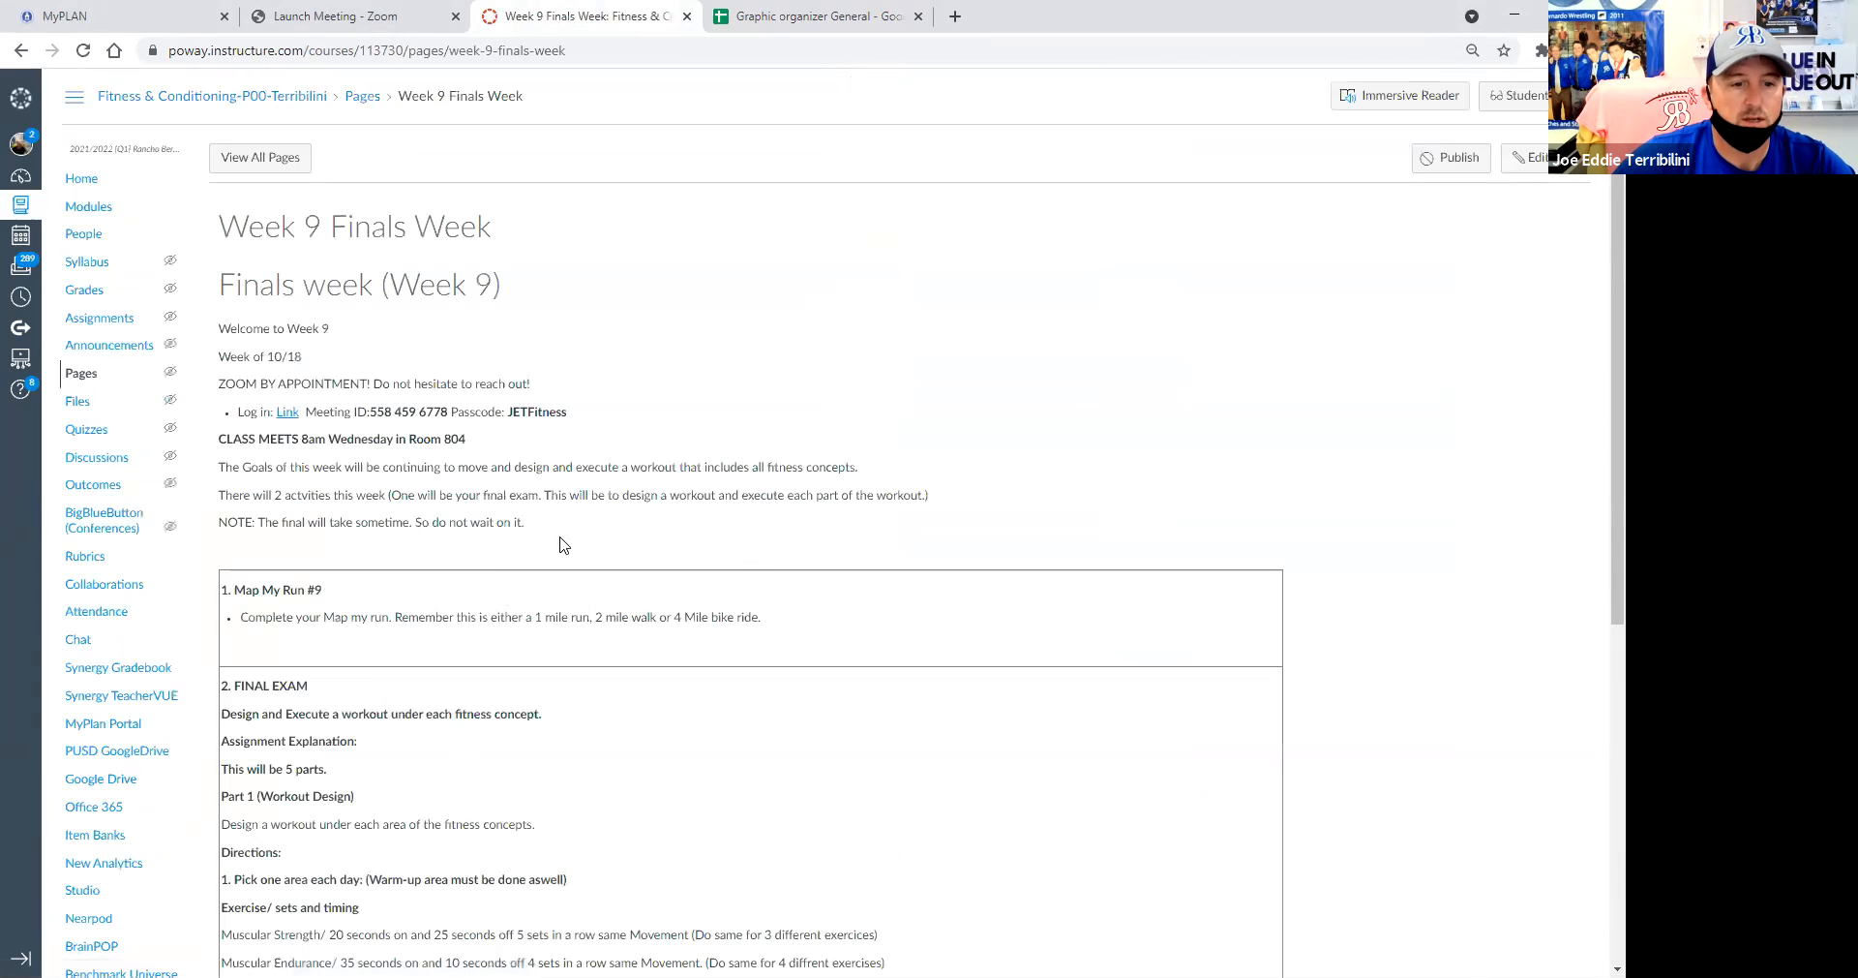
Step: Download the Muscular Strength graphic organizer from the Week 9 Finals Week final exam directions
{"action": "scroll", "scroll_direction": "down", "scroll_amount": 3}
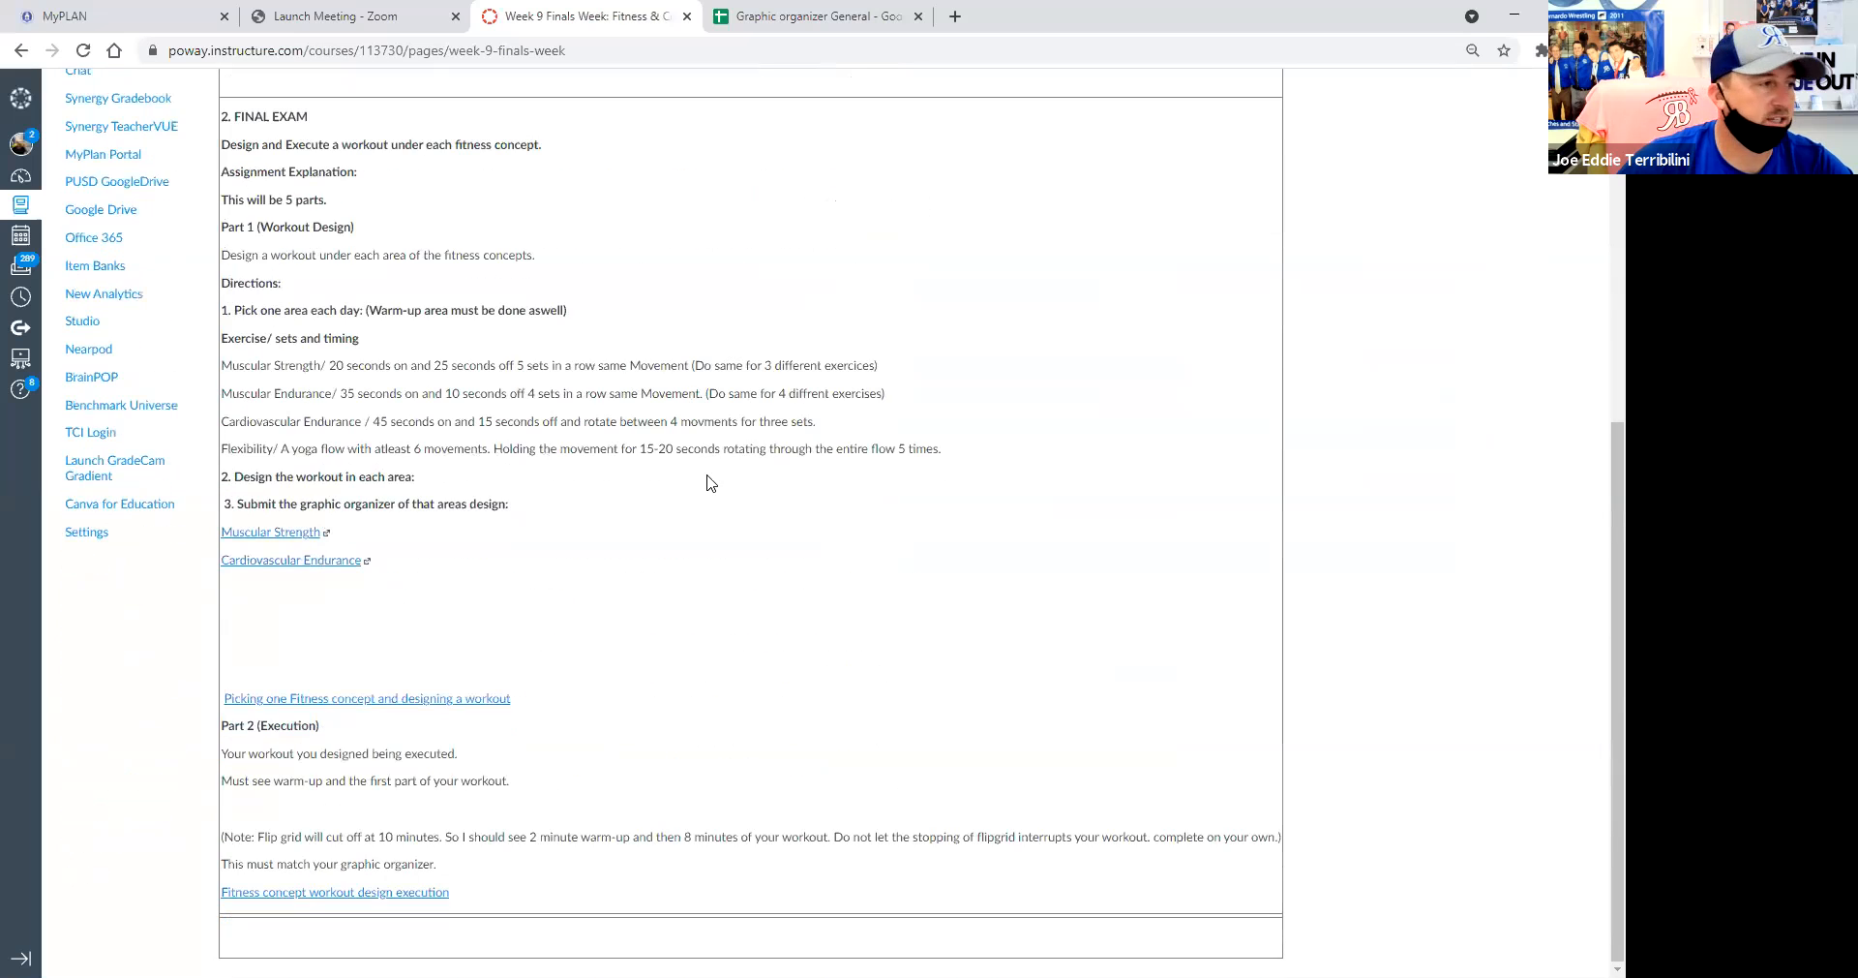
{"action": "mouse_move", "coordinate": [300, 543]}
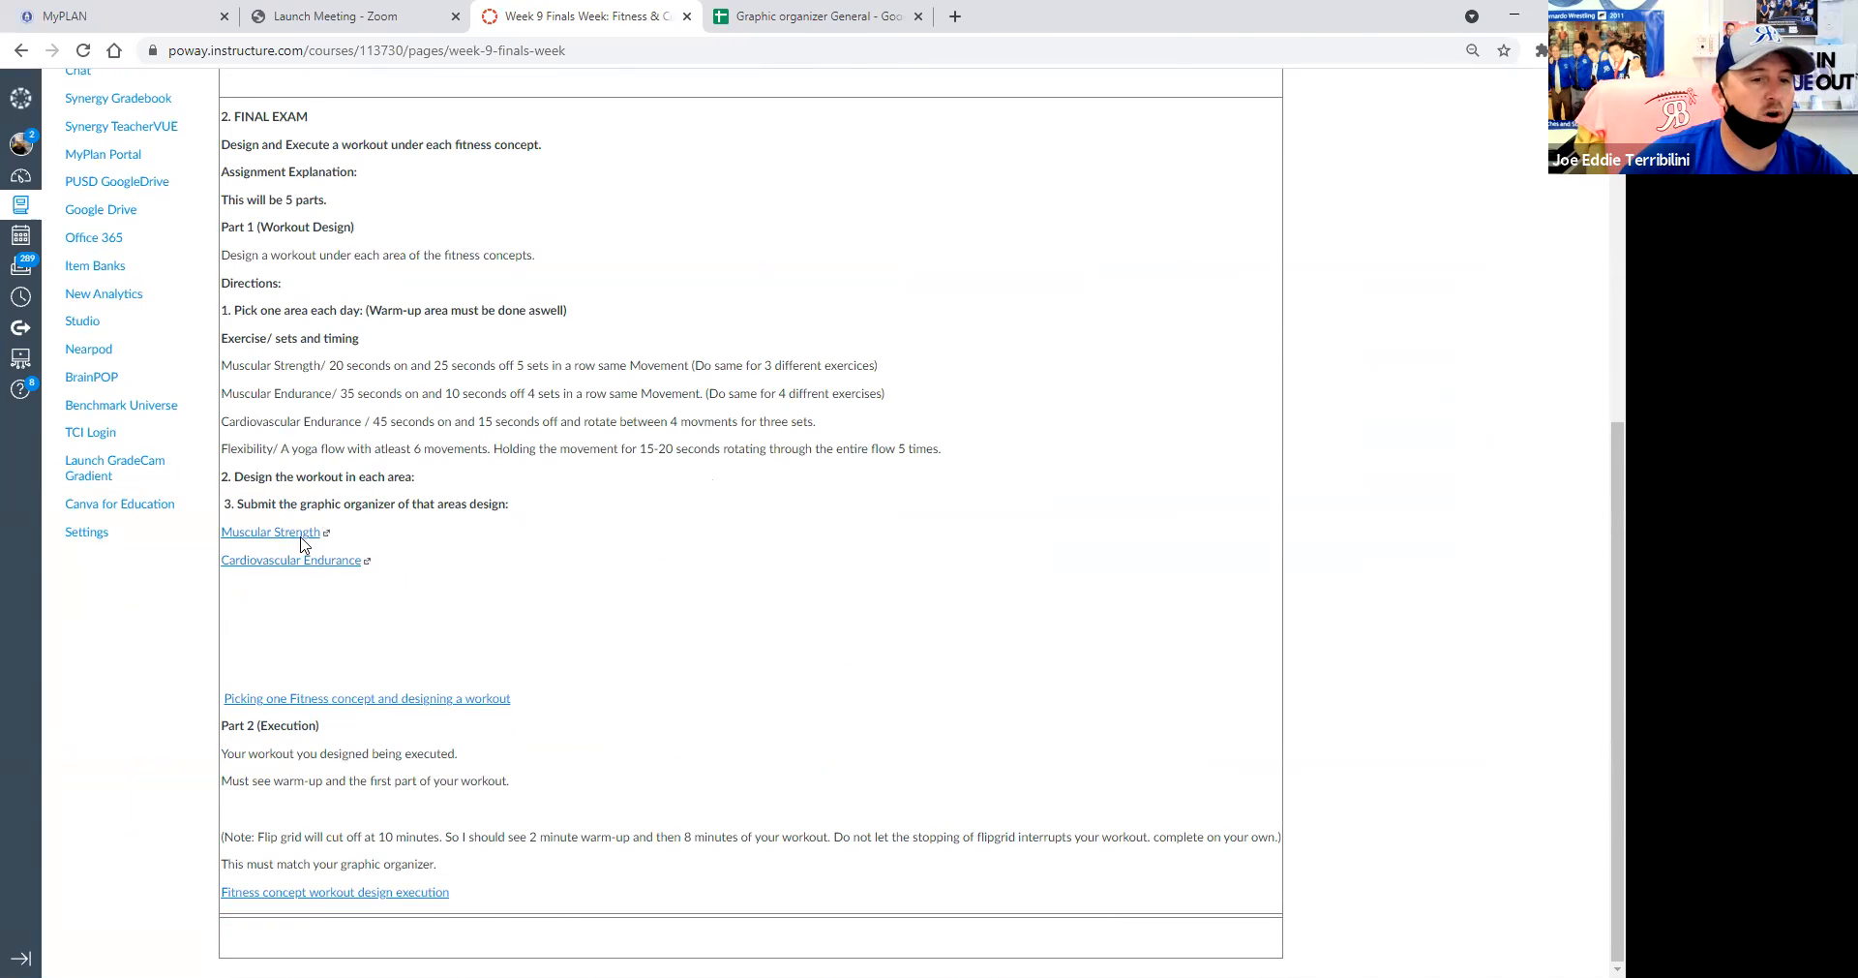
{"action": "mouse_move", "coordinate": [343, 560]}
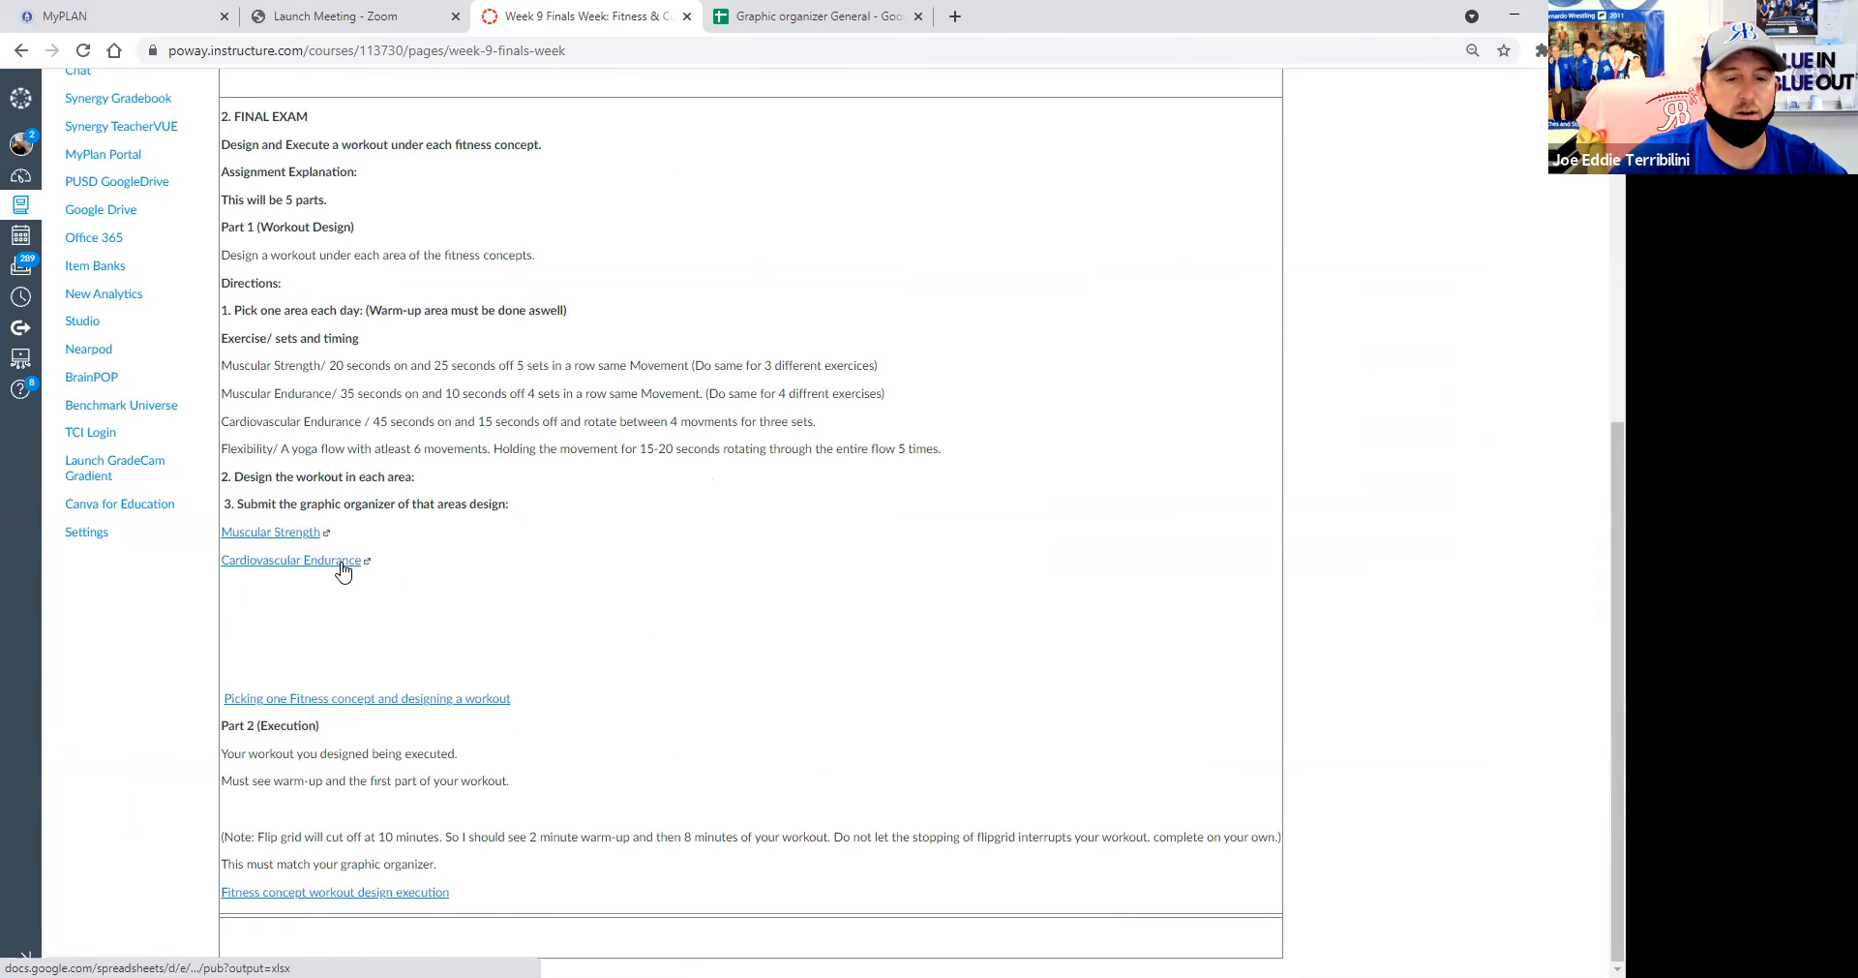
{"action": "mouse_move", "coordinate": [278, 540]}
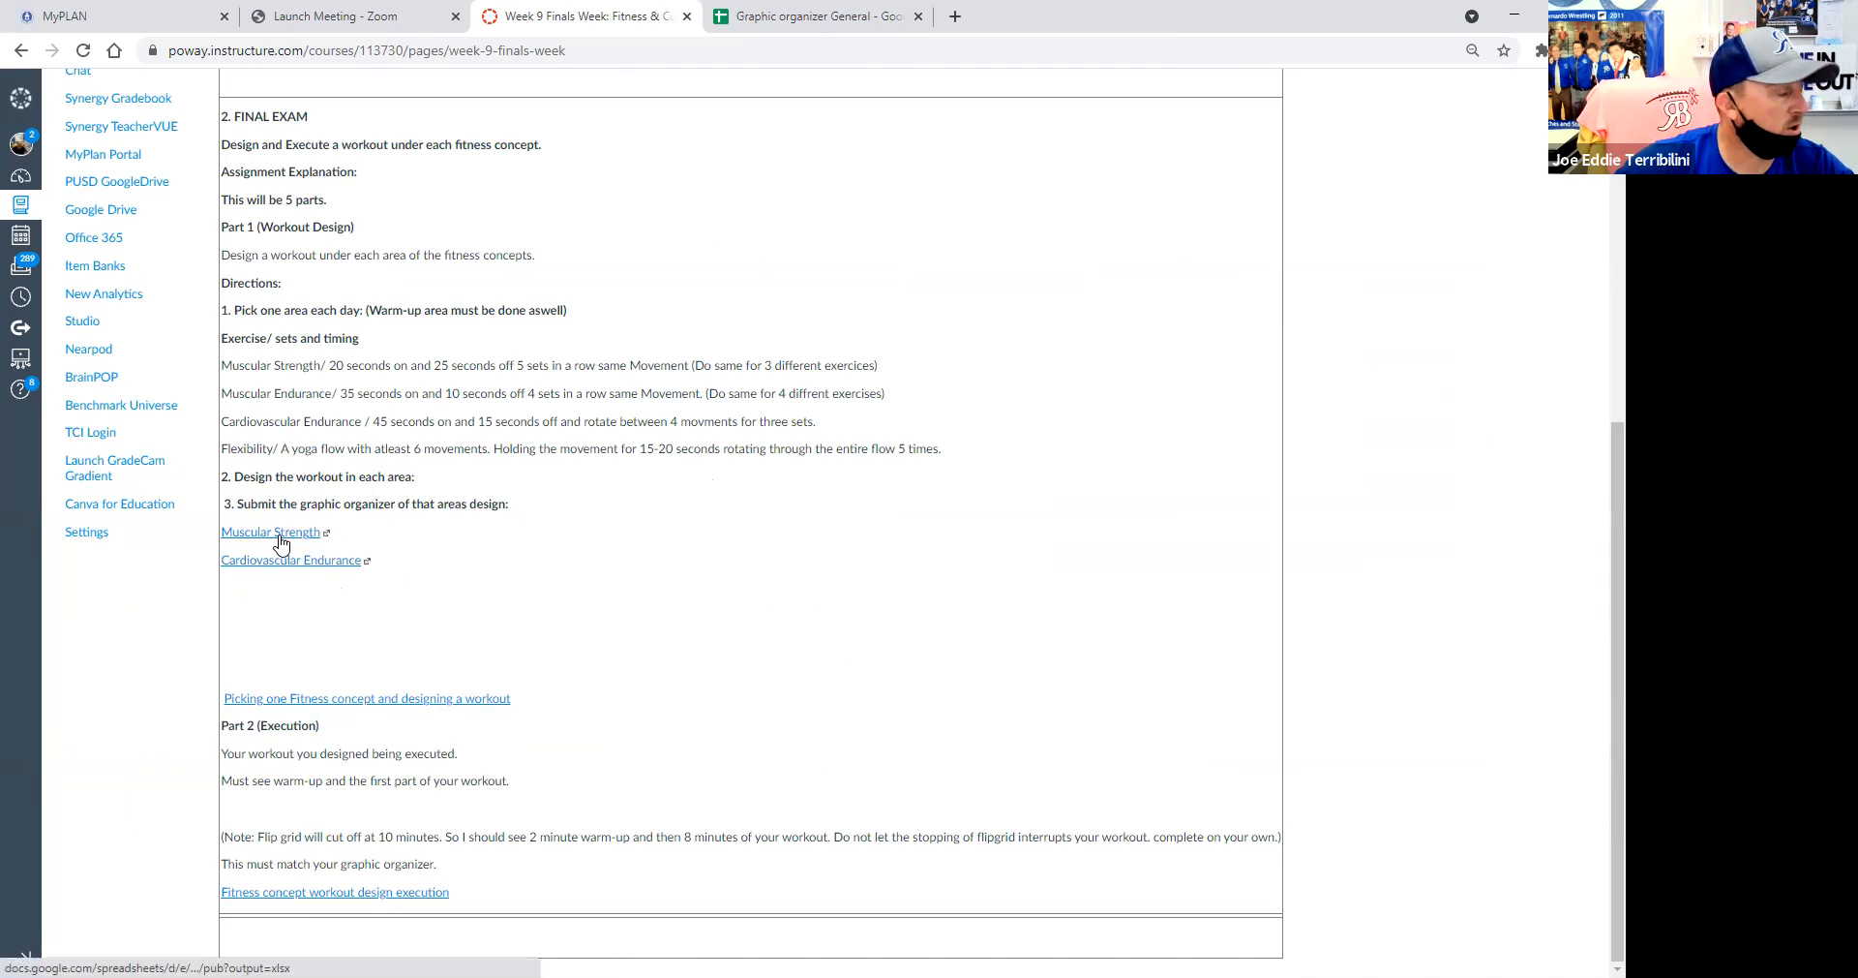
{"action": "left_click", "coordinate": [270, 531]}
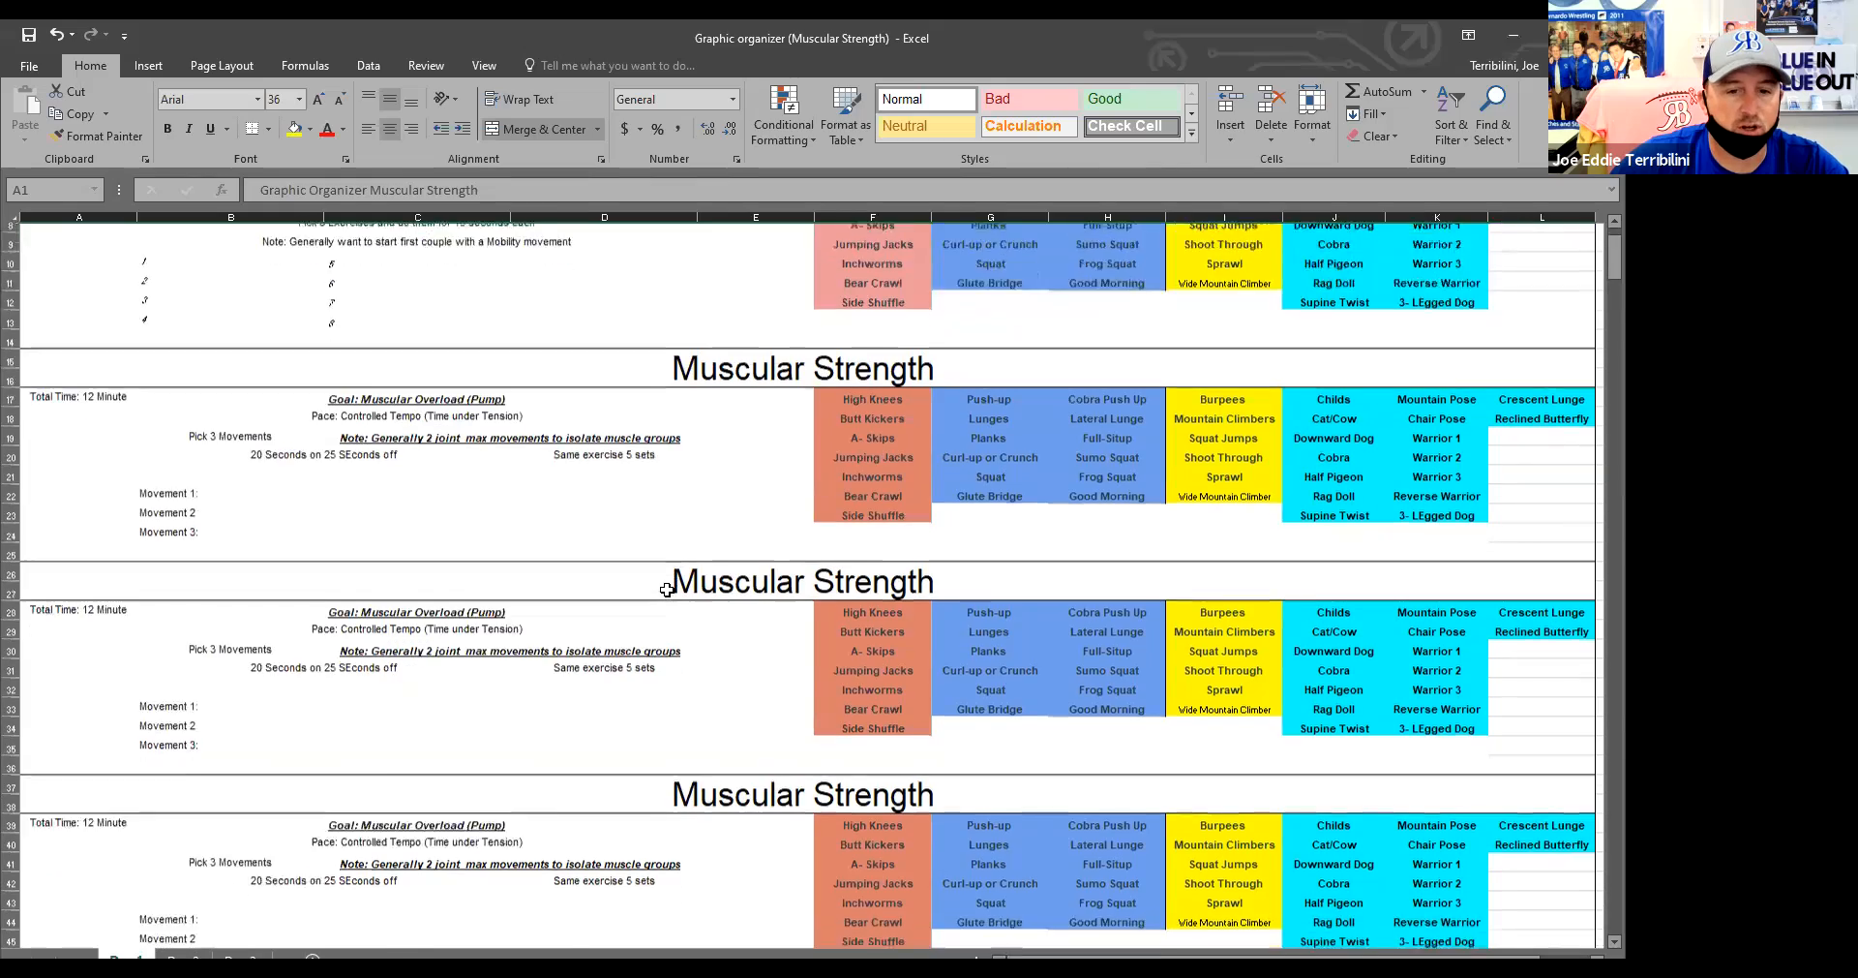
{"action": "scroll", "scroll_direction": "down", "scroll_amount": 3}
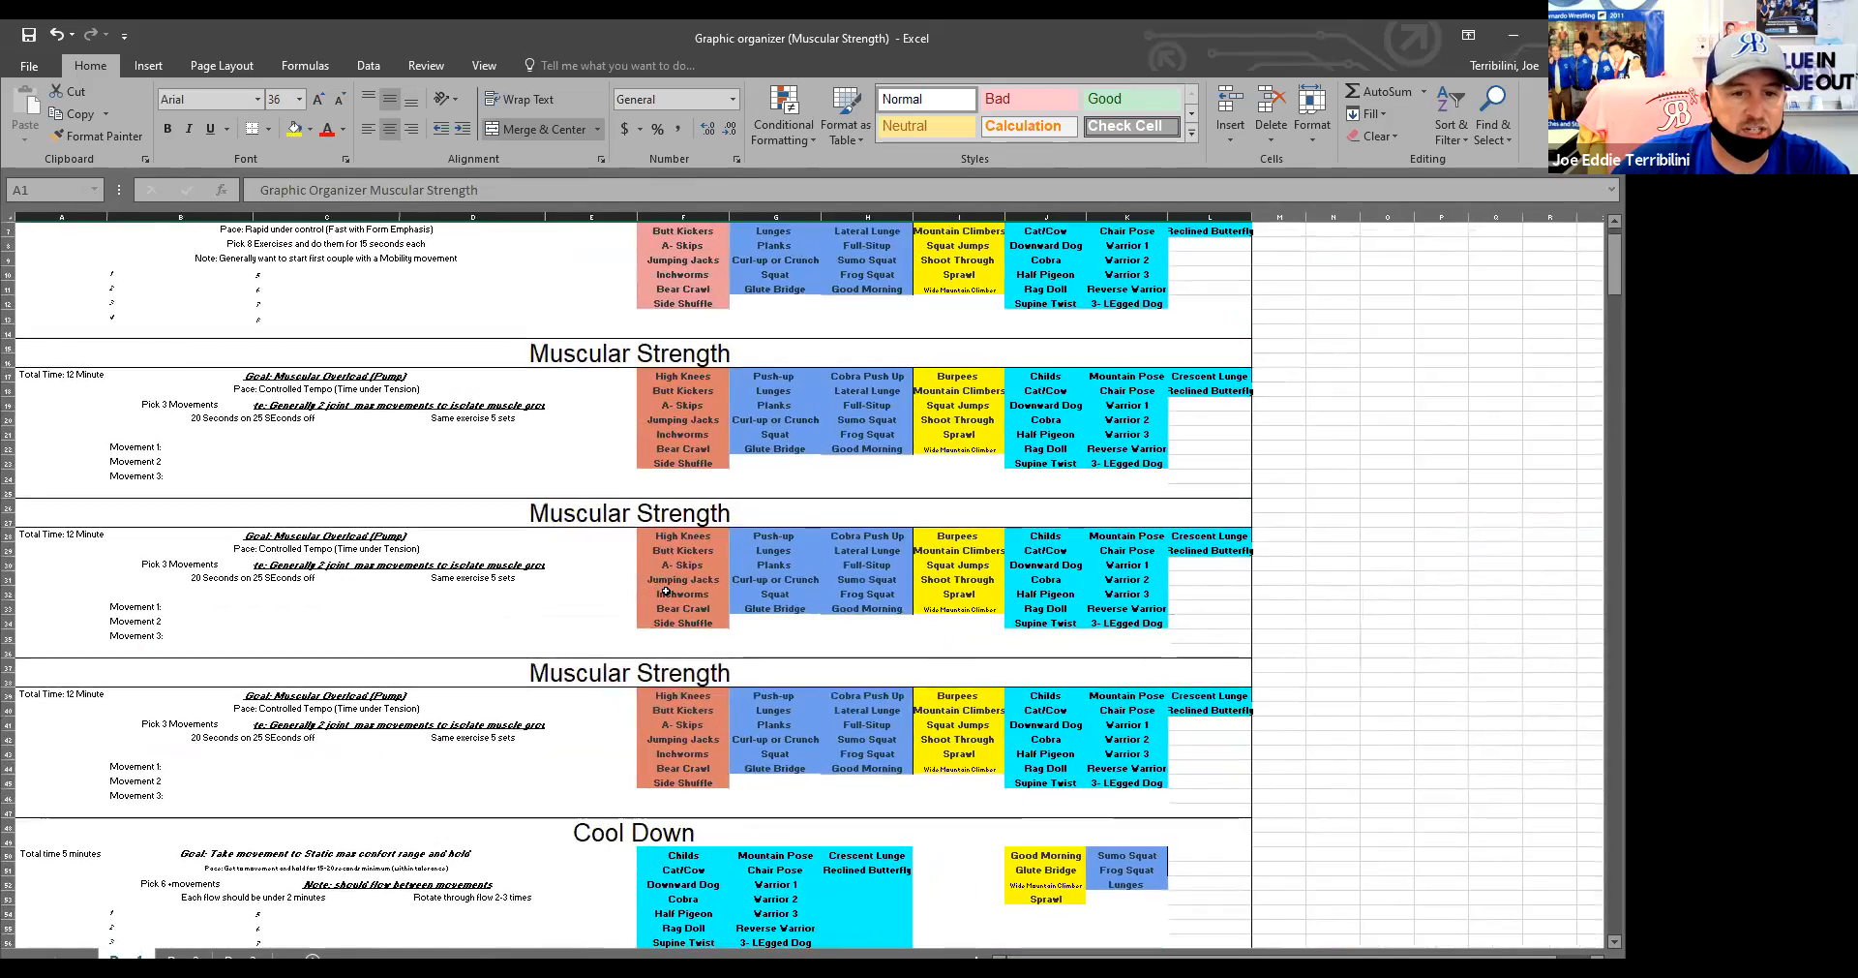
{"action": "scroll", "scroll_direction": "up", "scroll_amount": 3}
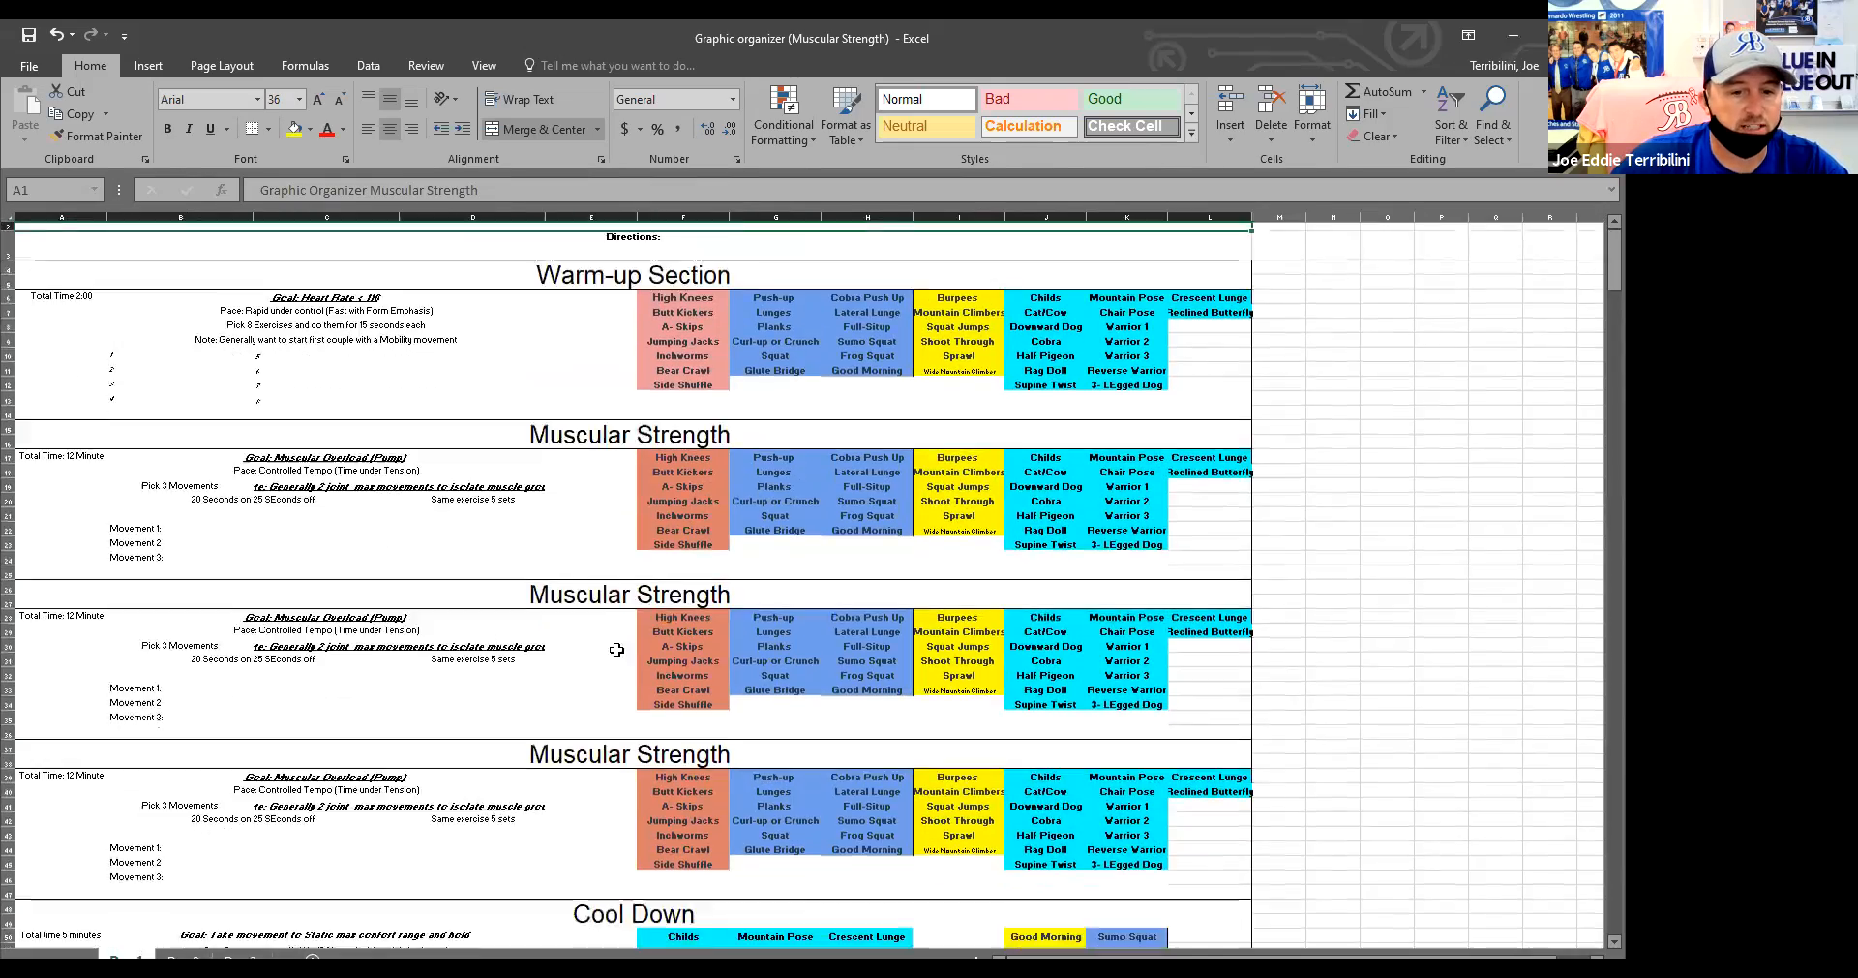
{"action": "scroll", "scroll_direction": "down", "scroll_amount": 3}
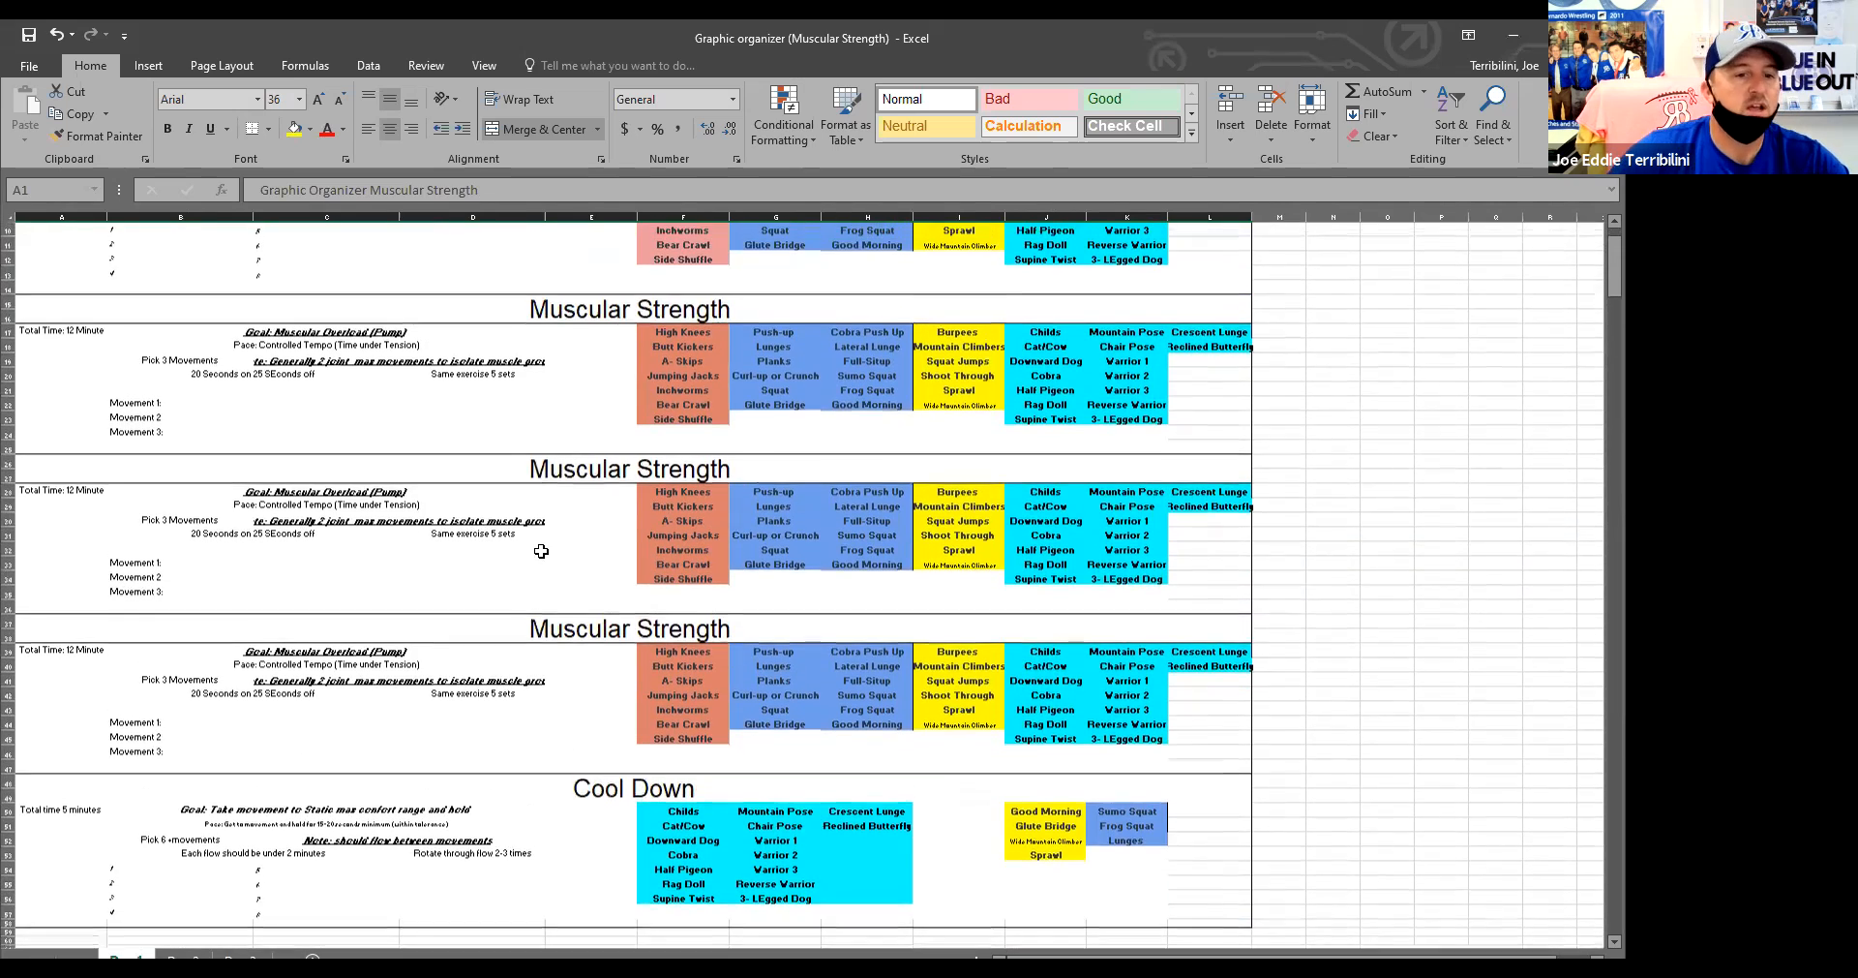
{"action": "scroll", "scroll_direction": "down", "scroll_amount": 3}
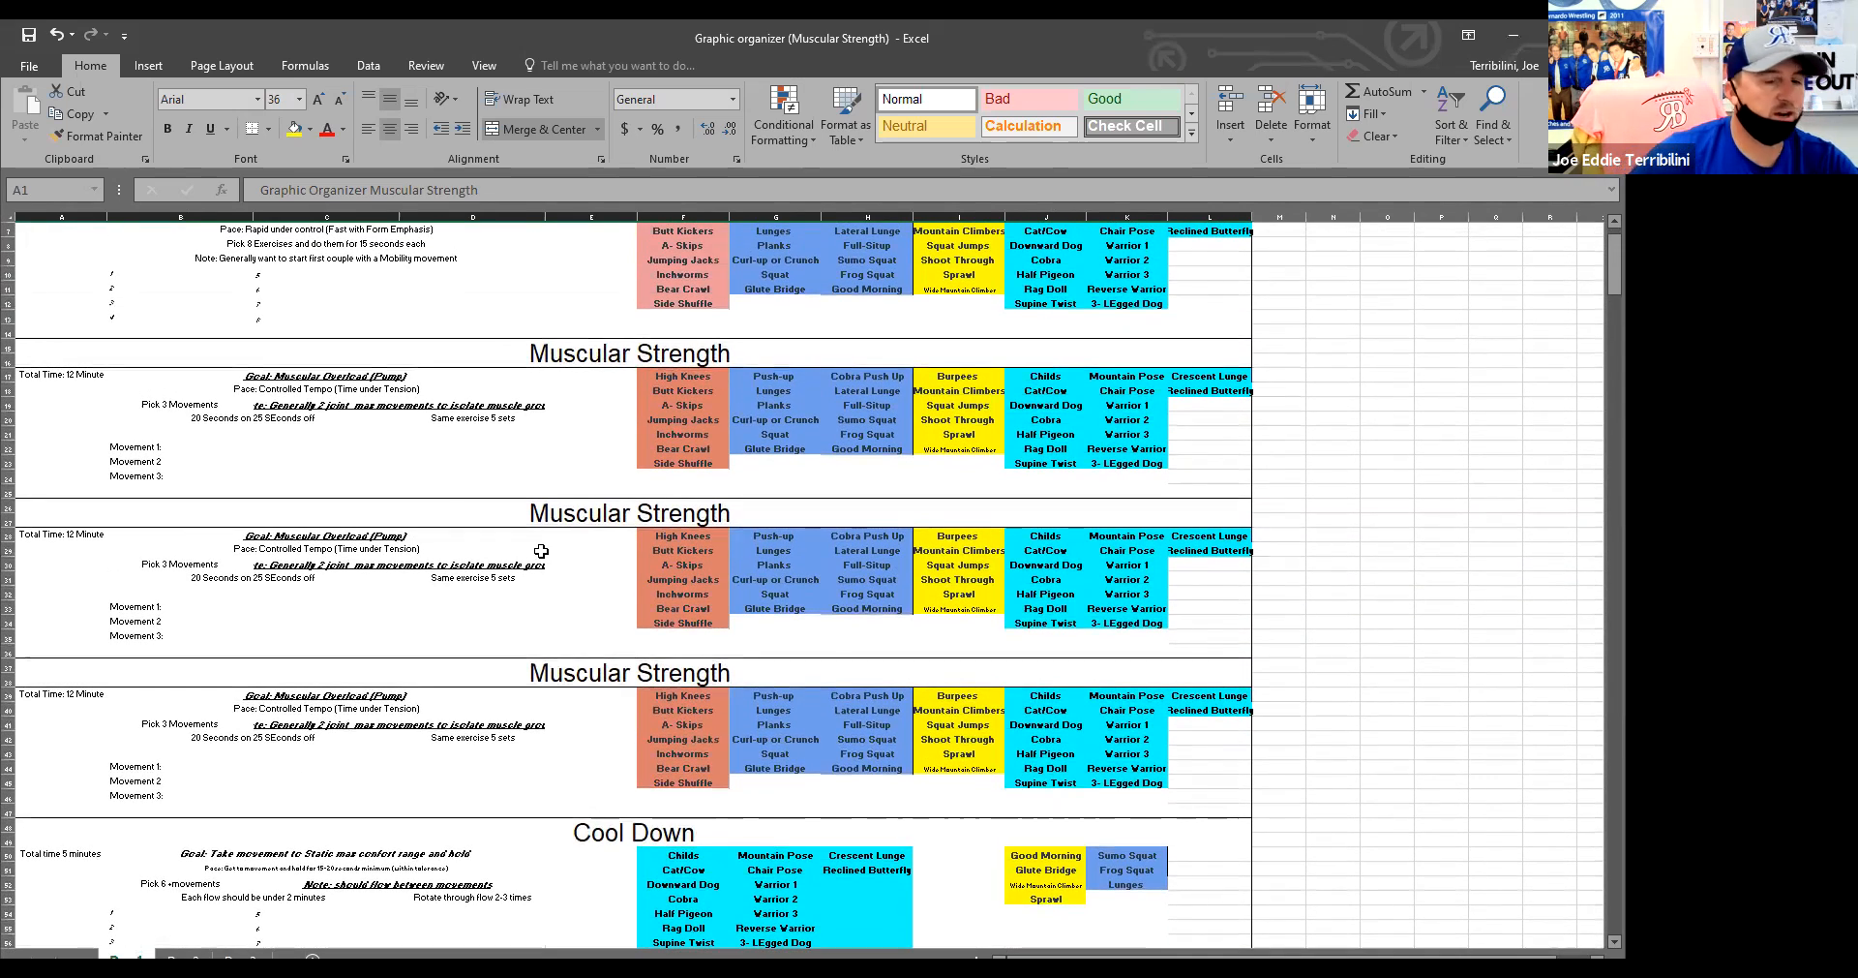
{"action": "mouse_move", "coordinate": [497, 548]}
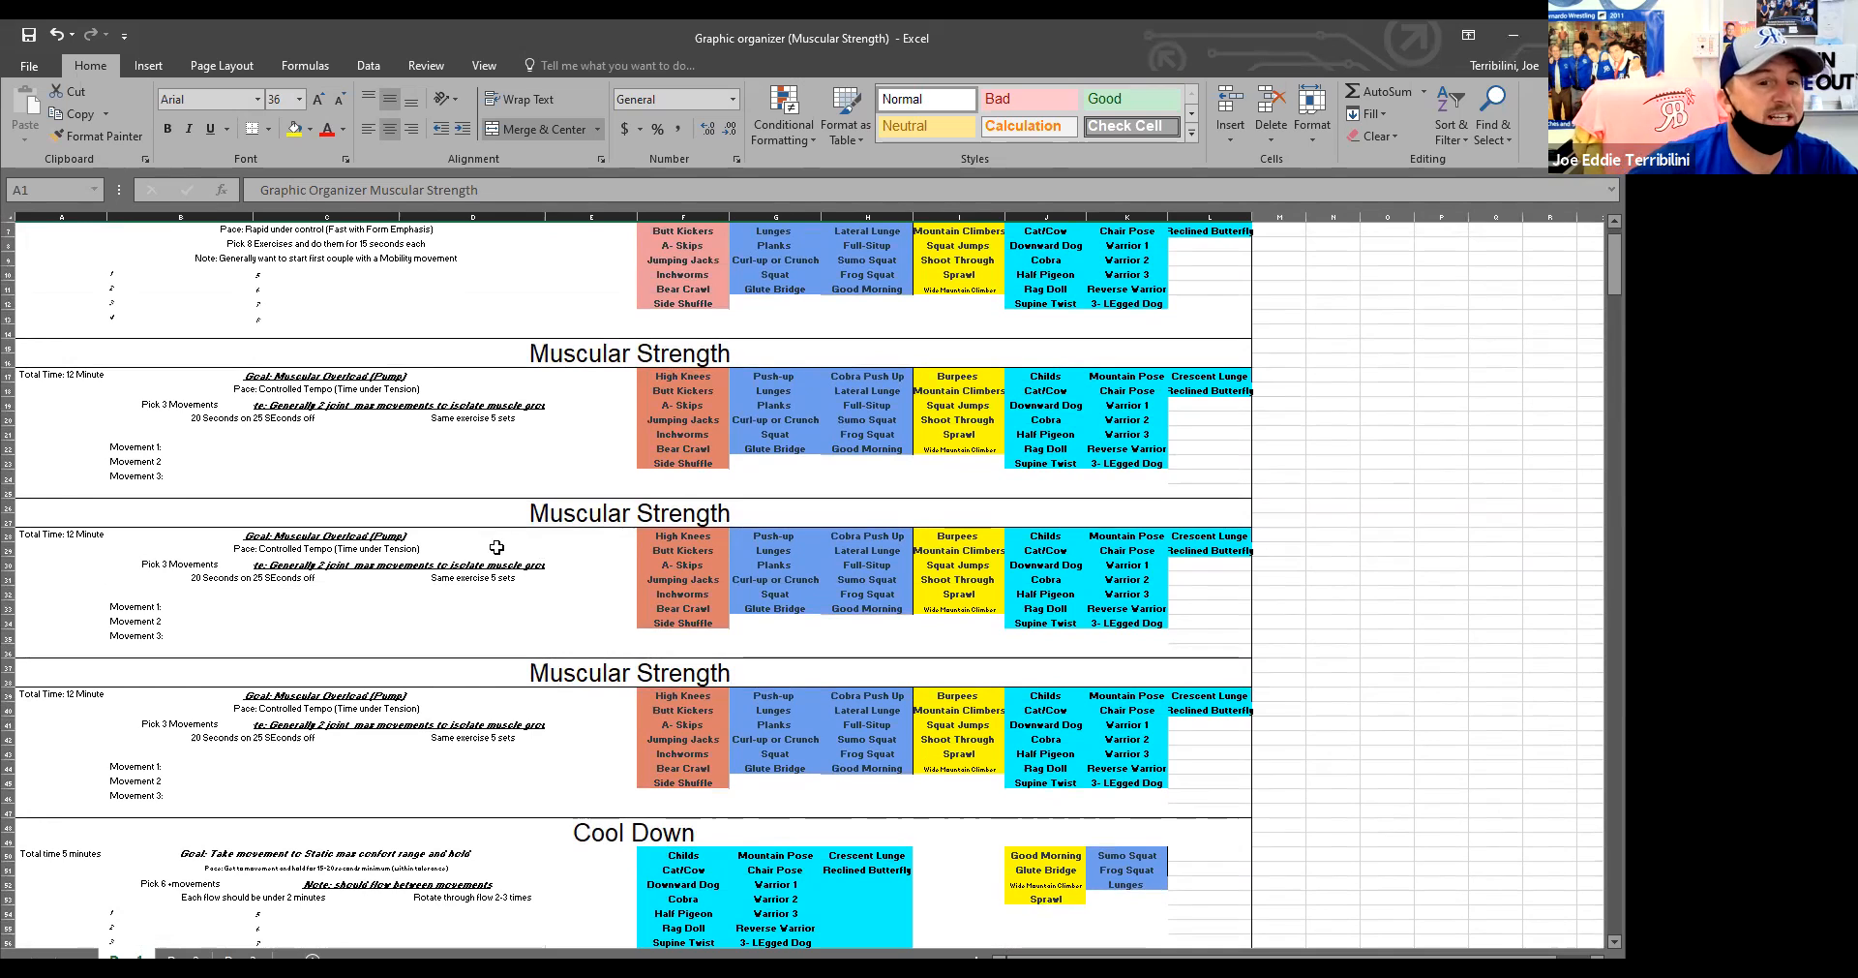
{"action": "mouse_move", "coordinate": [502, 735]}
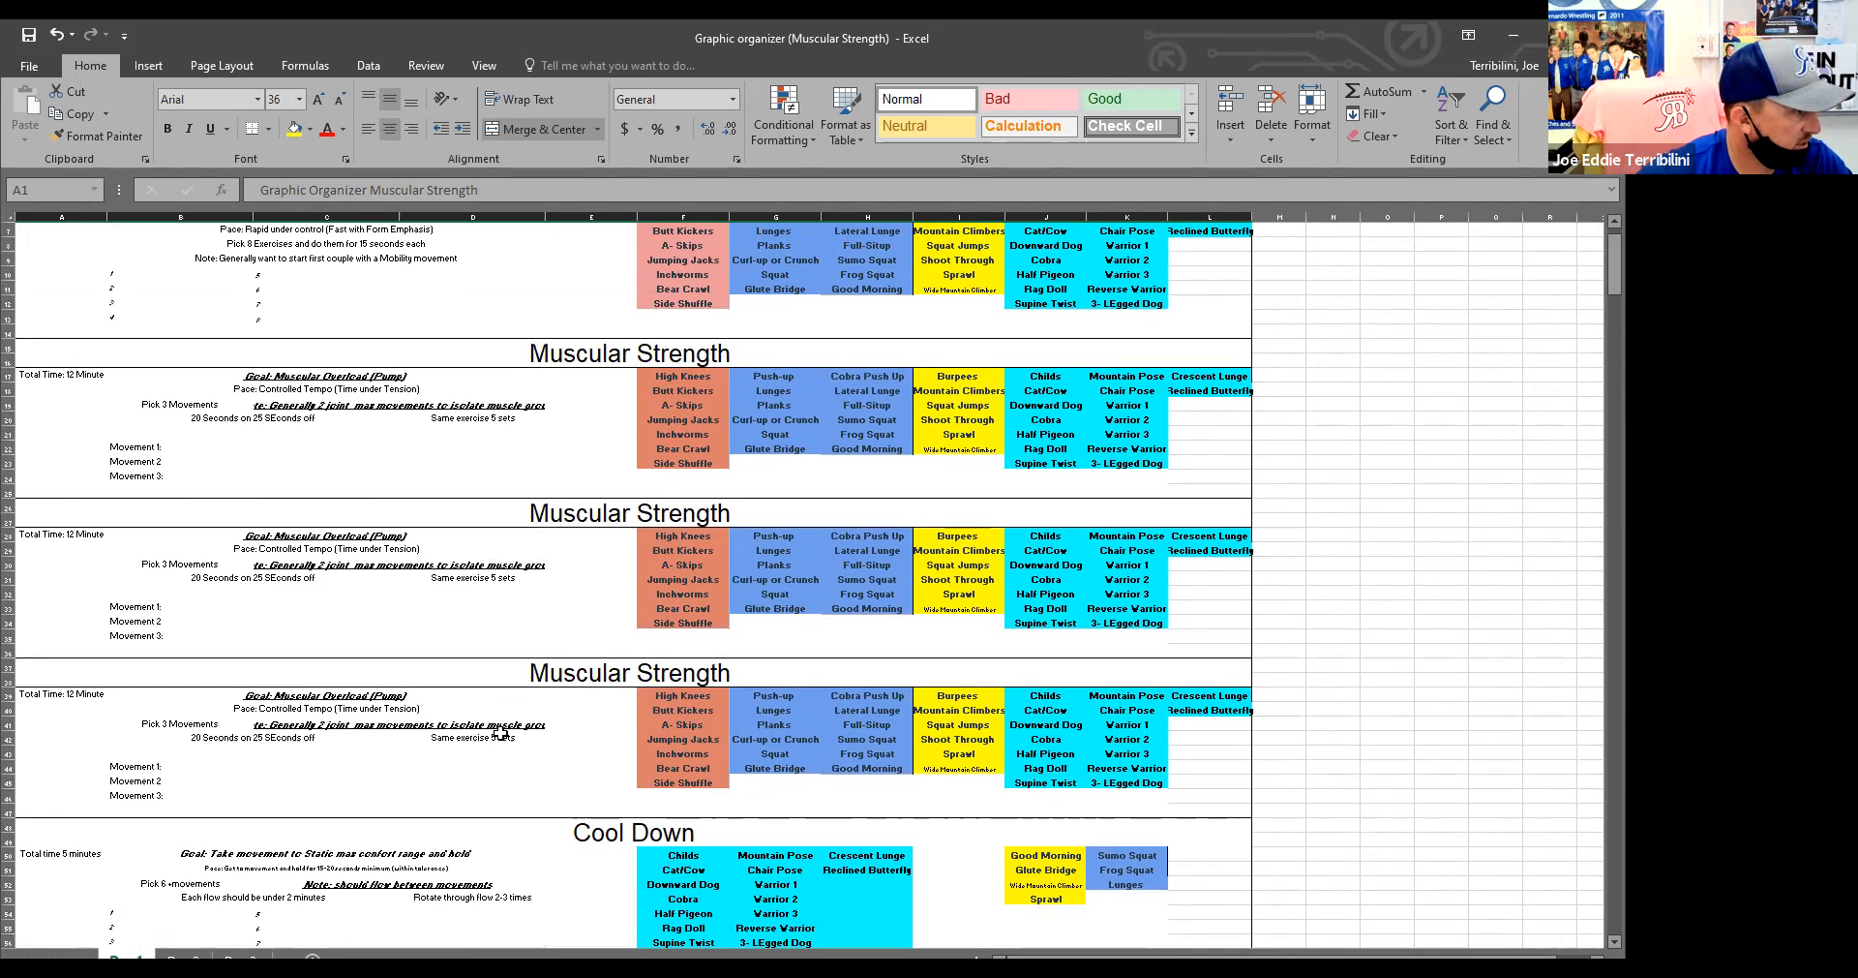
{"action": "scroll", "scroll_direction": "up", "scroll_amount": 3}
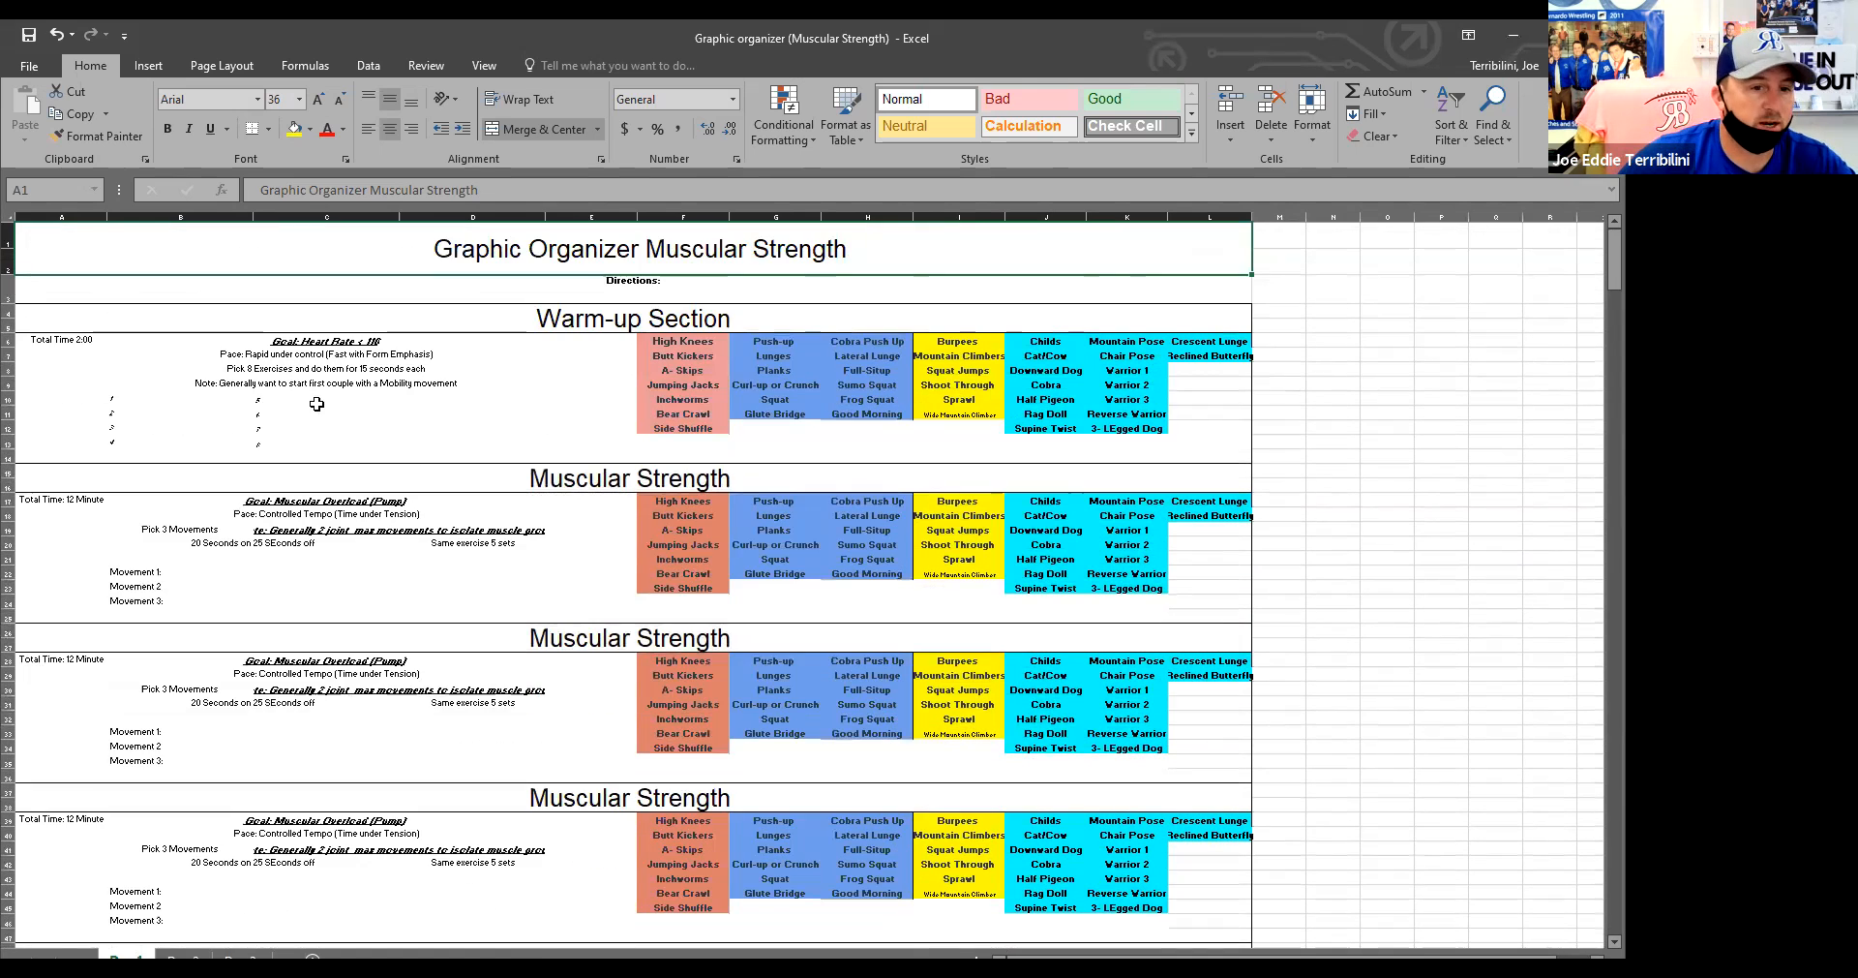
{"action": "mouse_move", "coordinate": [326, 414]}
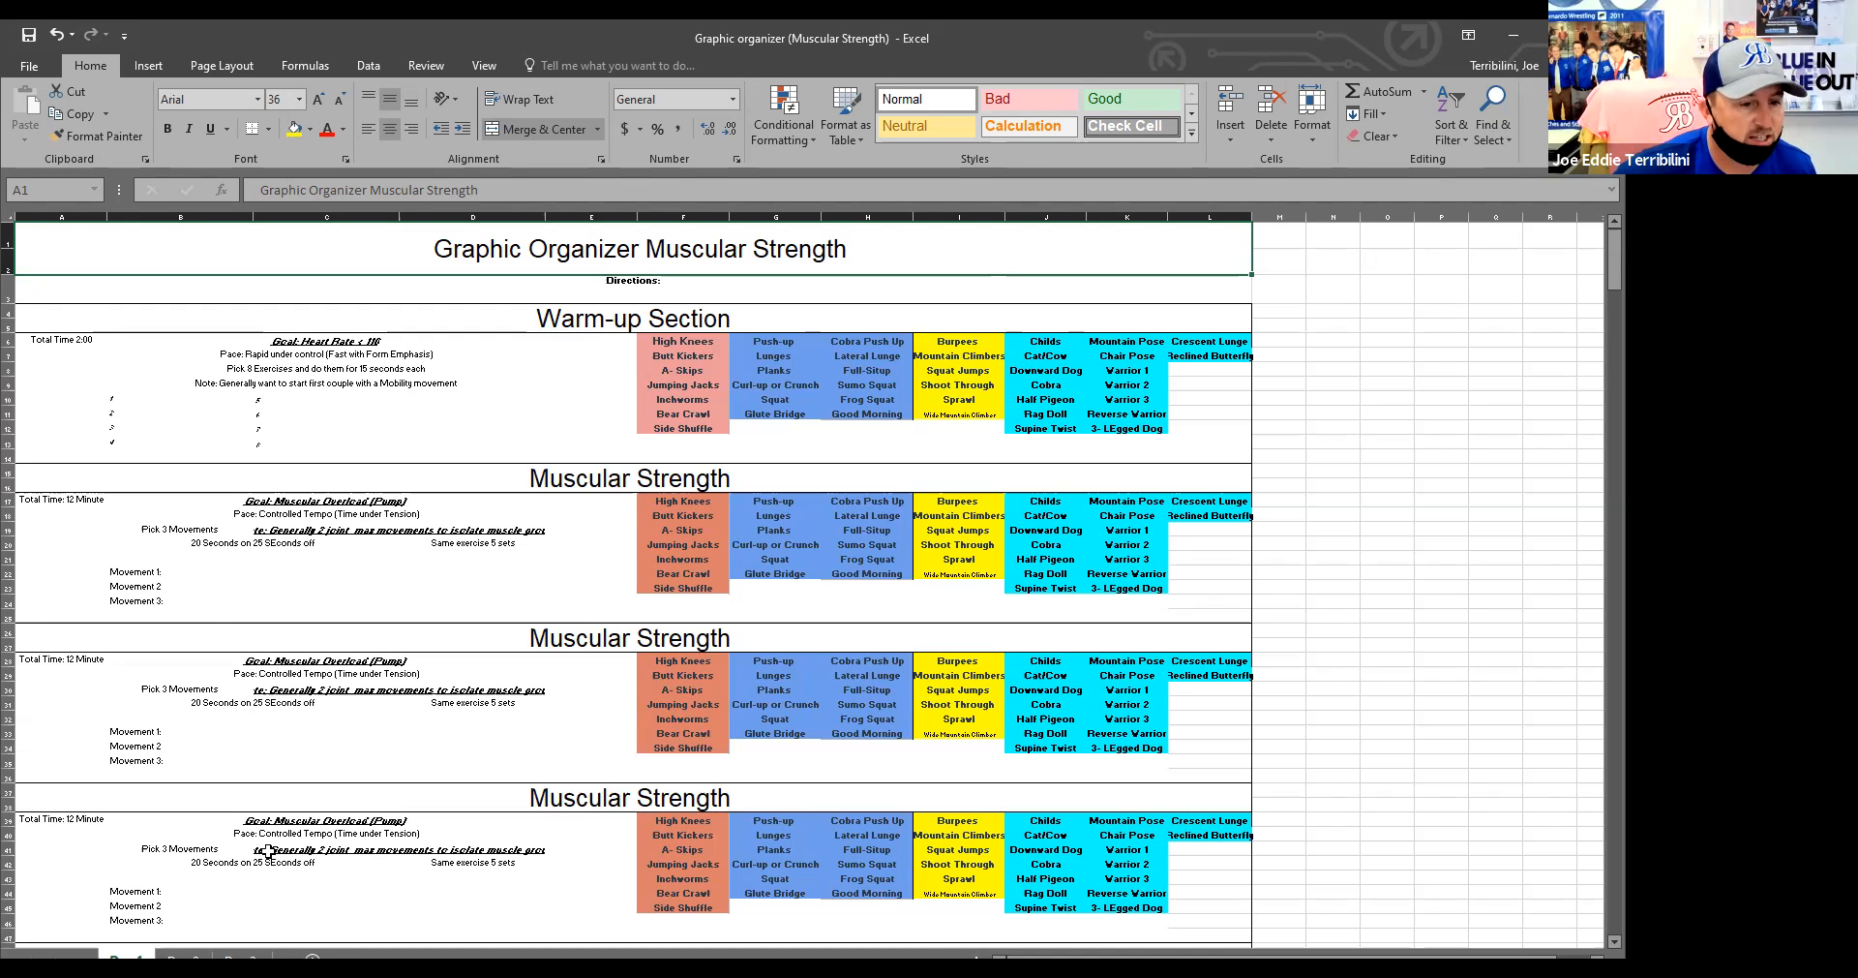
{"action": "mouse_move", "coordinate": [316, 887]}
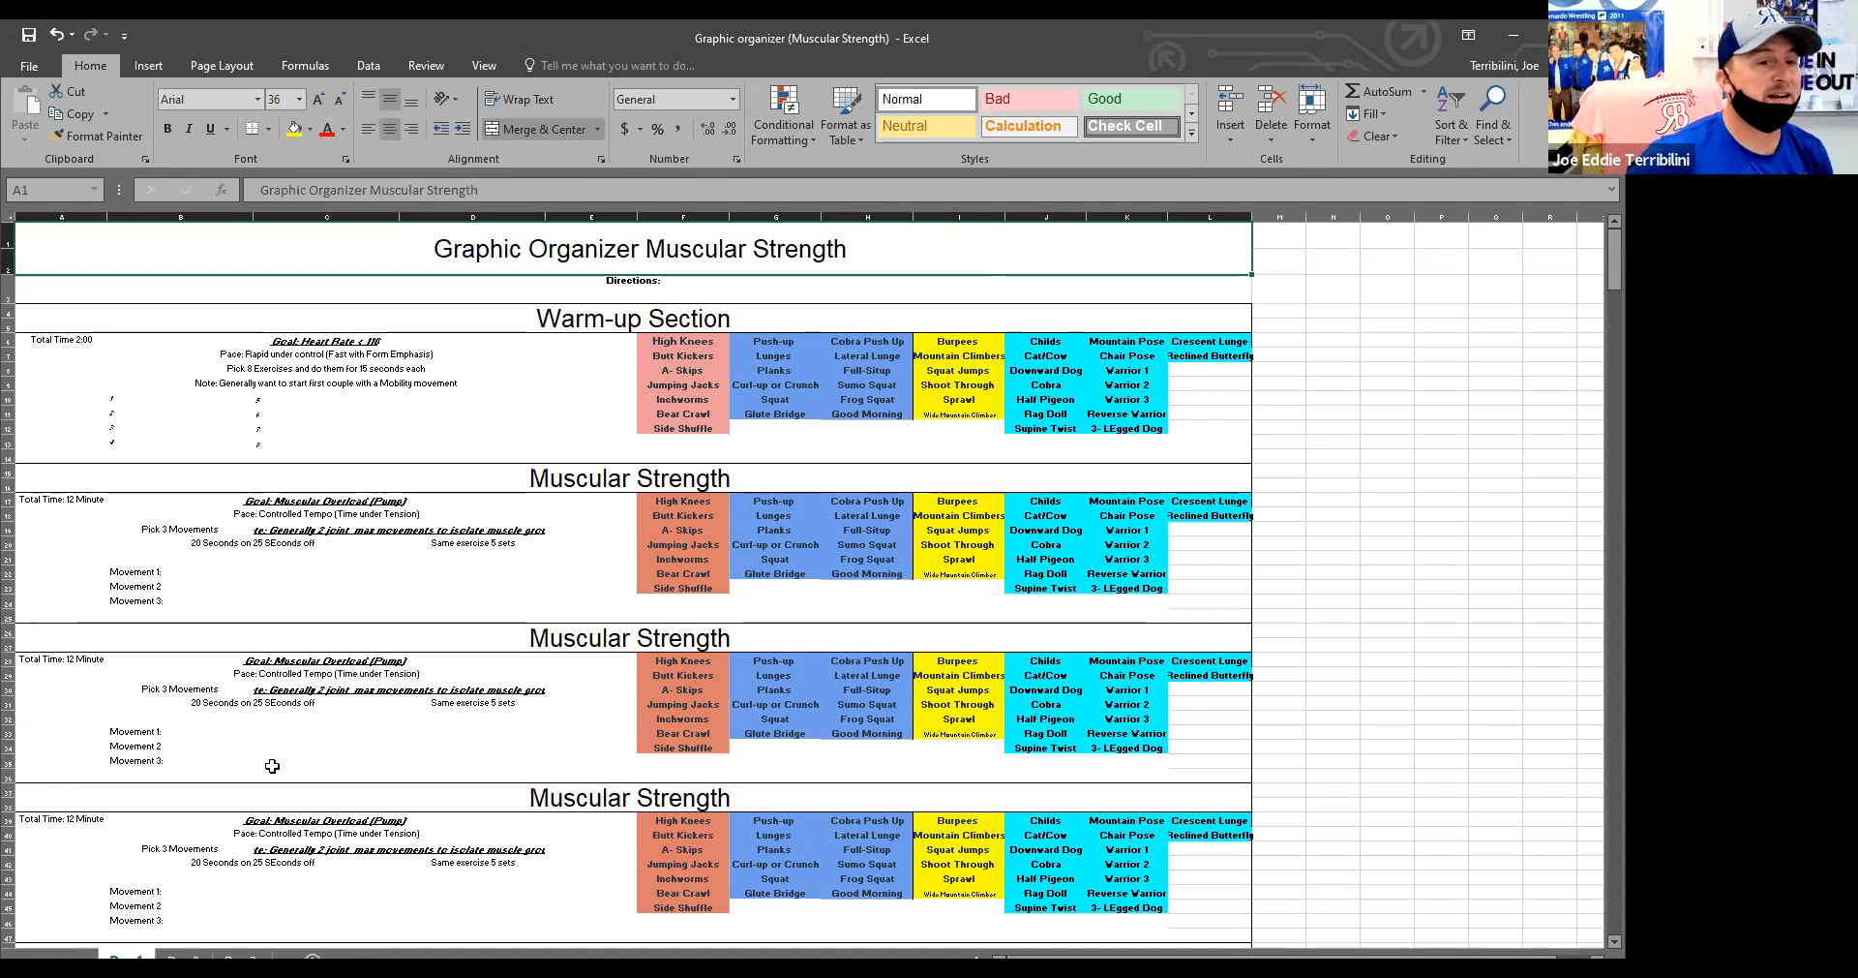
{"action": "mouse_move", "coordinate": [327, 558]}
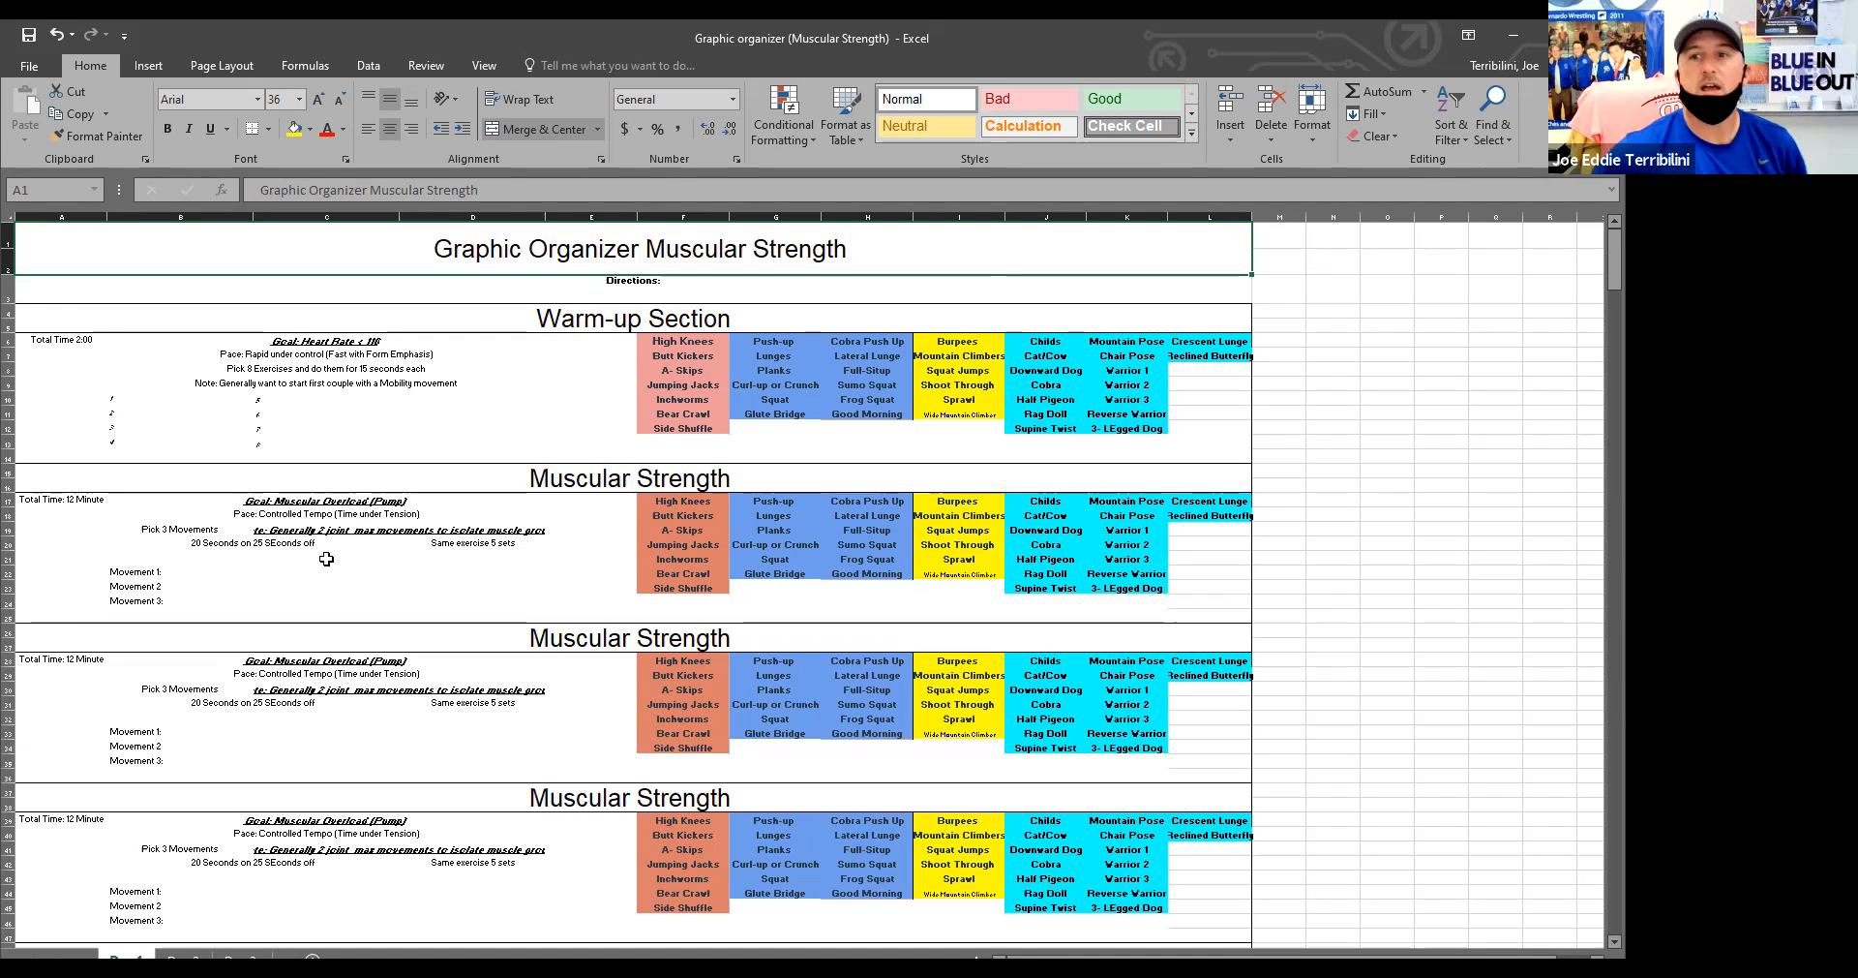
{"action": "mouse_move", "coordinate": [438, 574]}
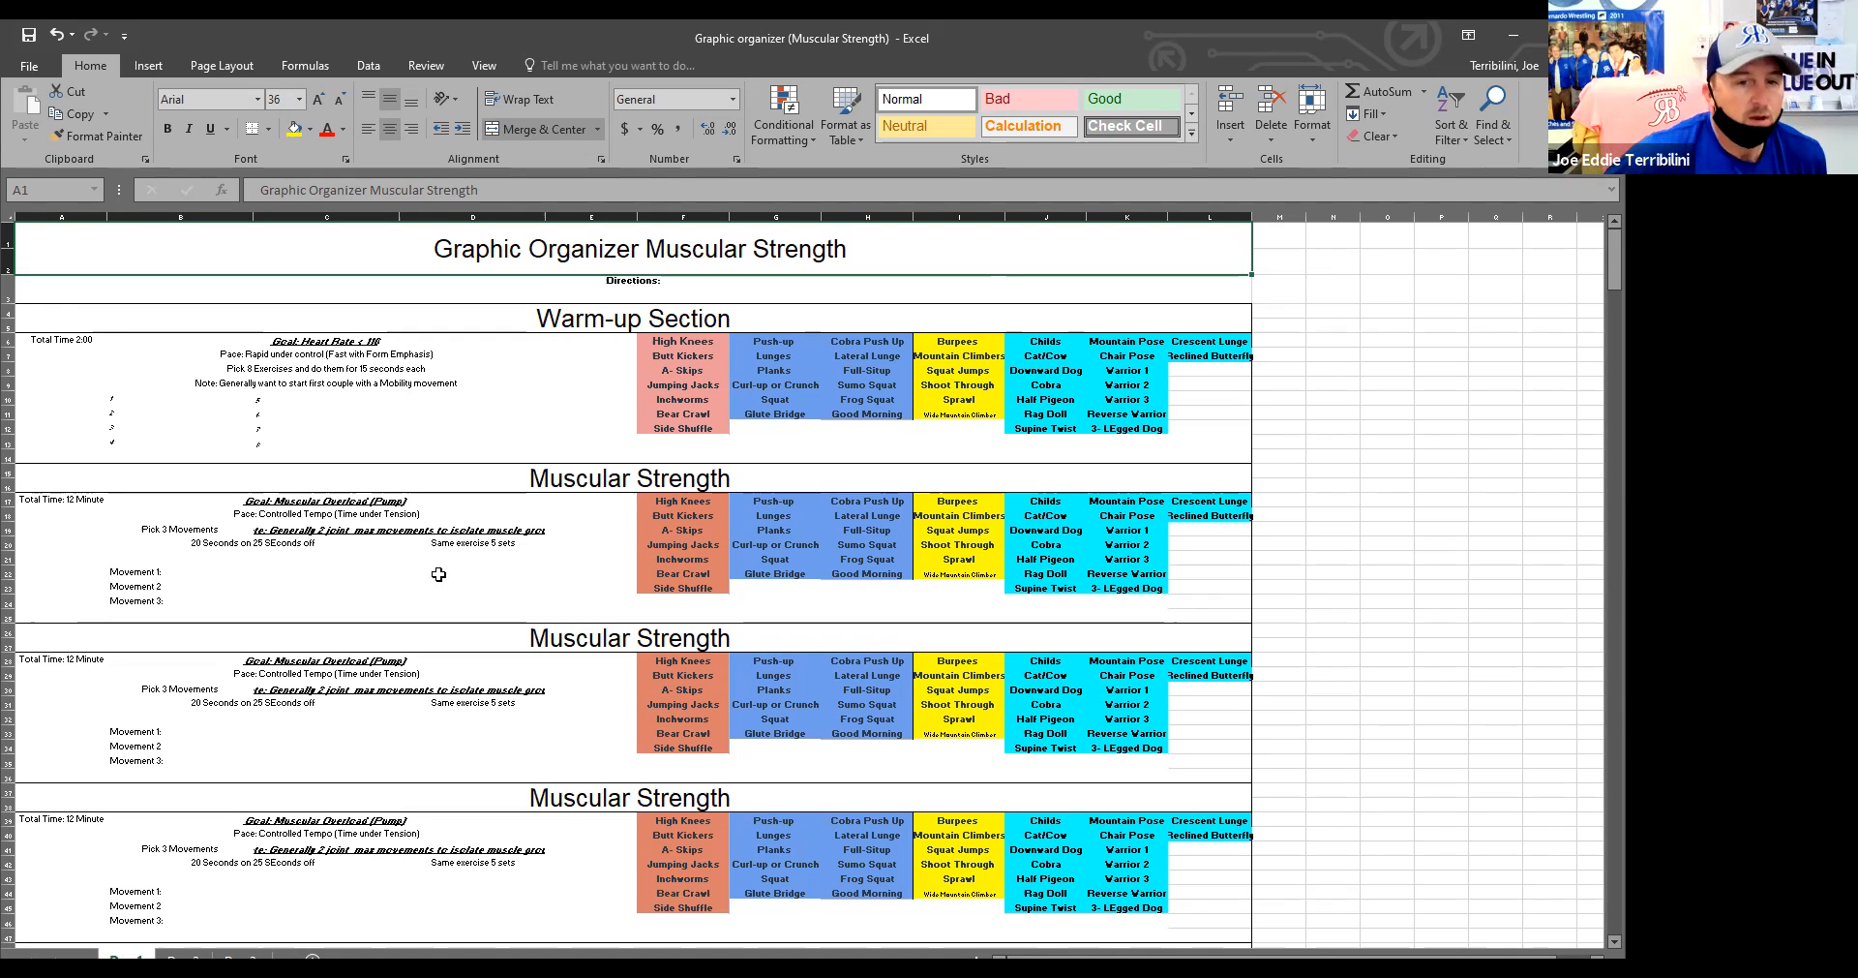
{"action": "mouse_move", "coordinate": [405, 407]}
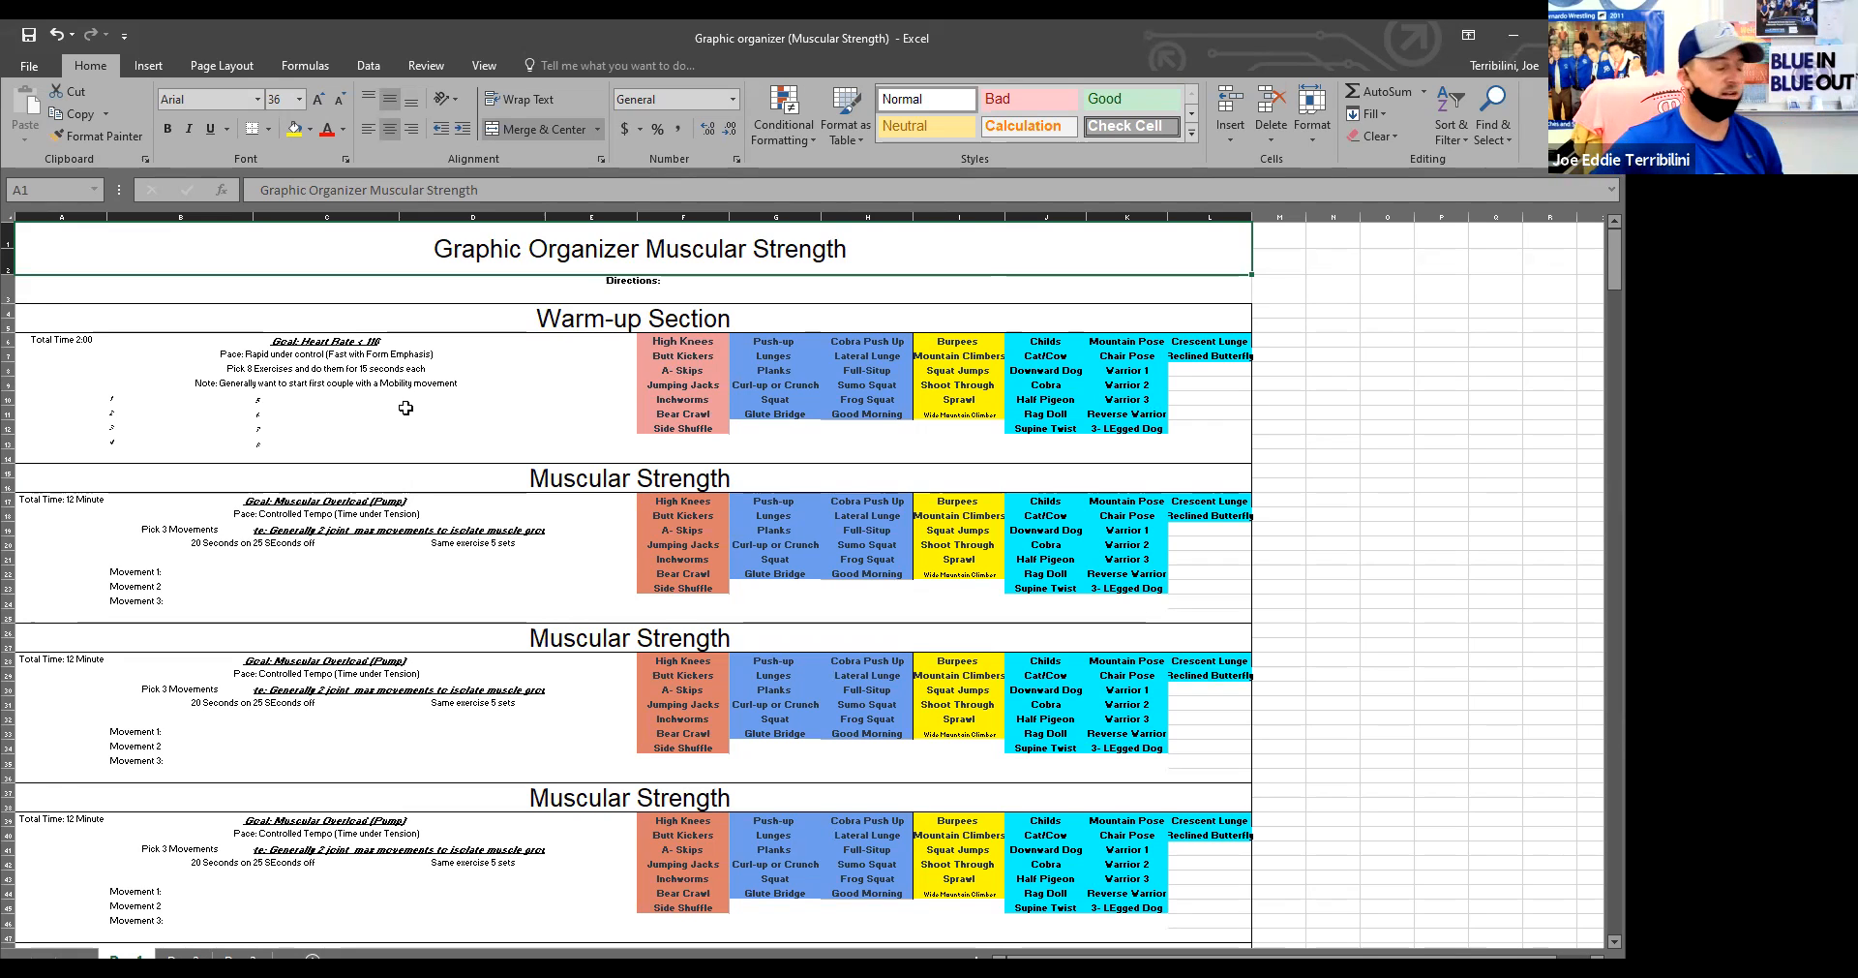
{"action": "mouse_move", "coordinate": [439, 545]}
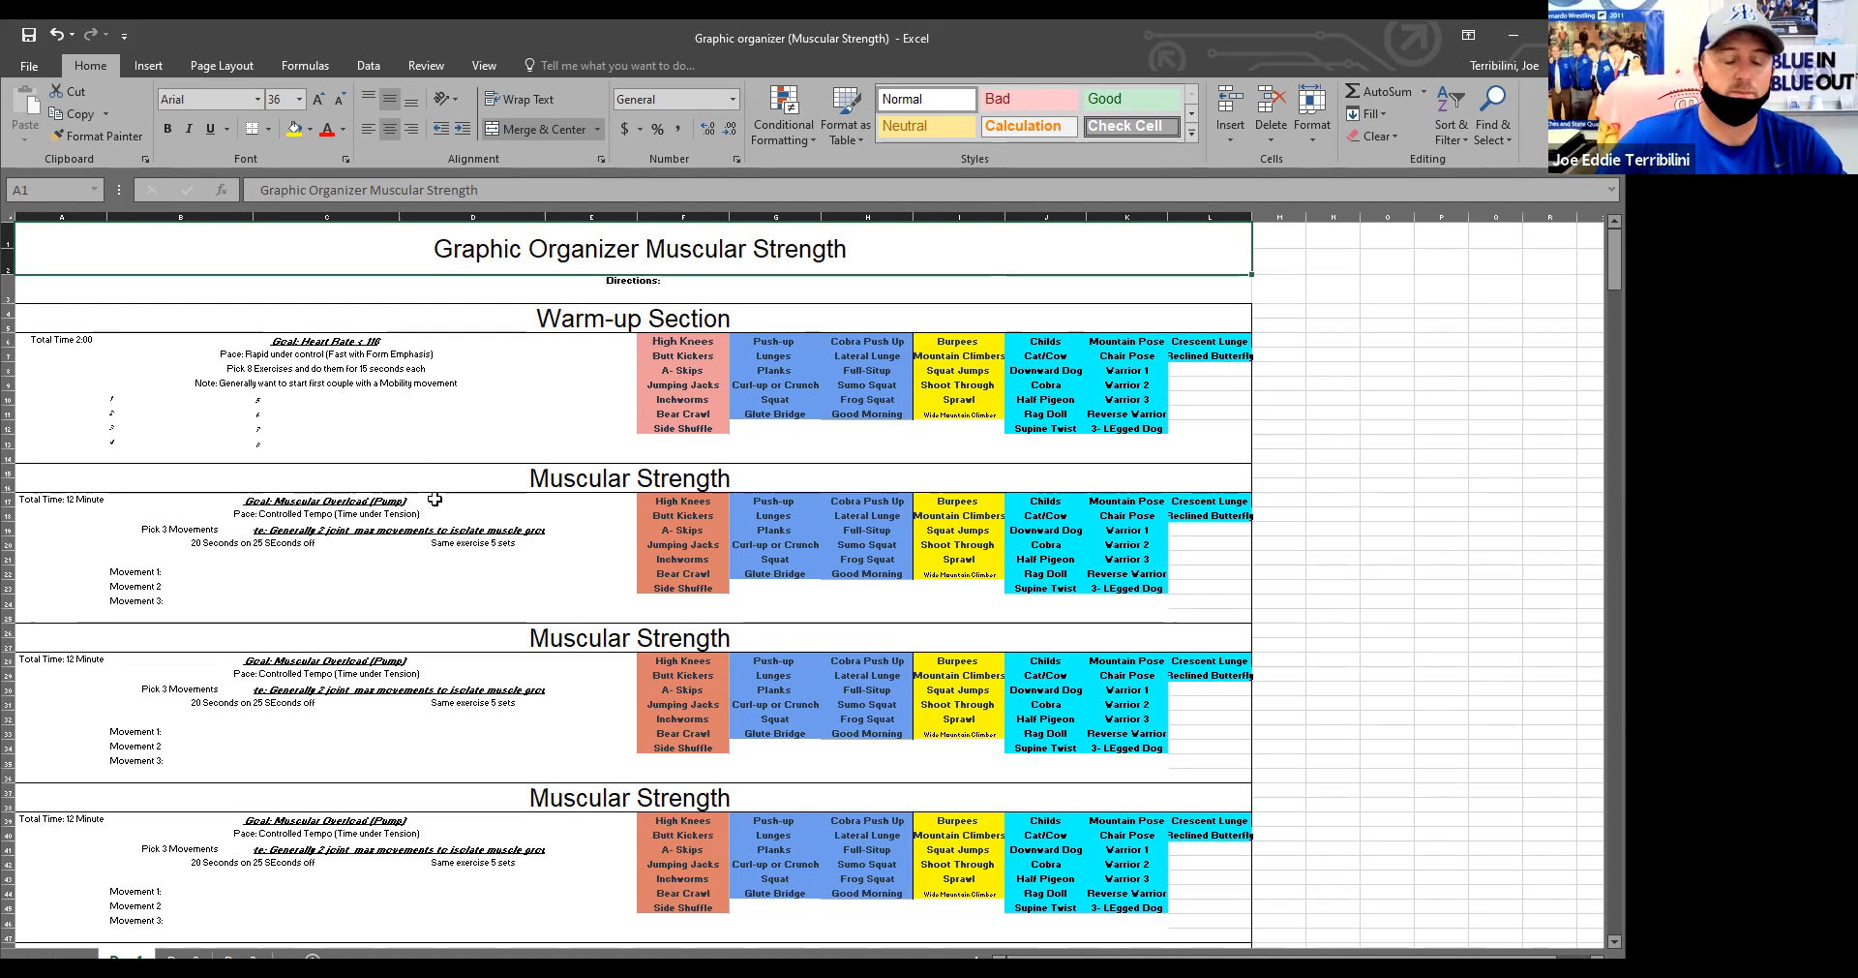
{"action": "mouse_move", "coordinate": [523, 457]}
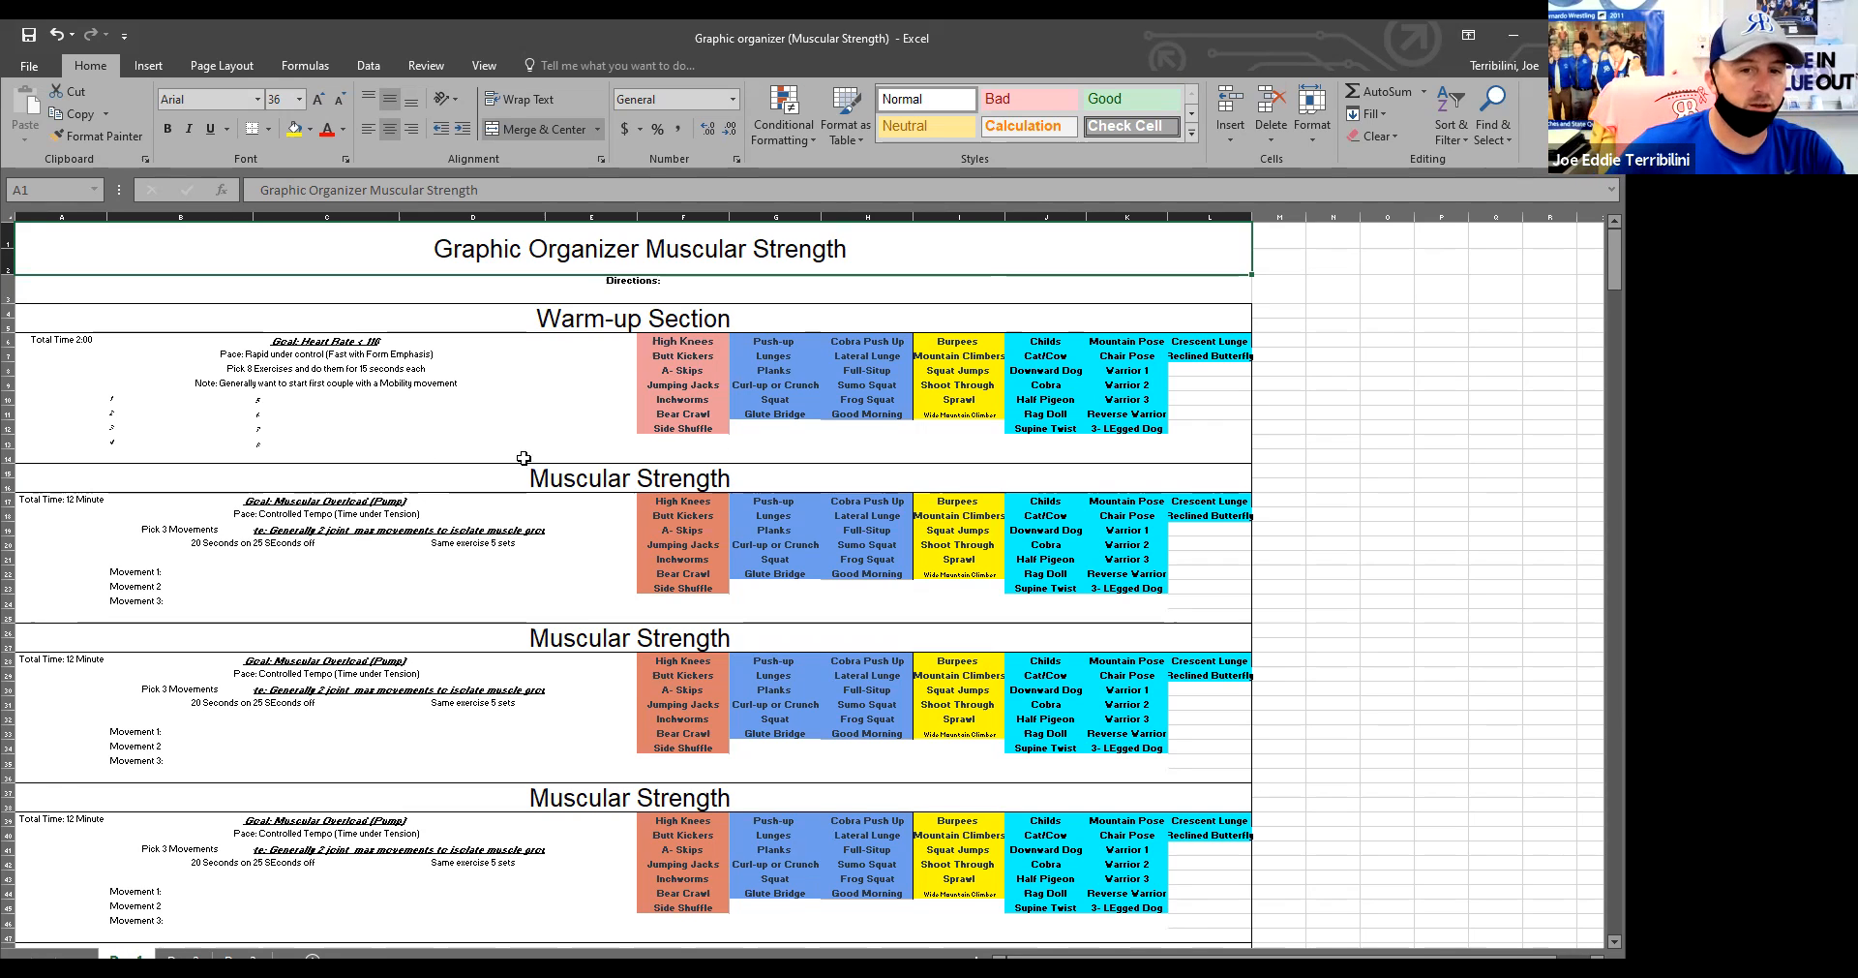
{"action": "mouse_move", "coordinate": [576, 811]}
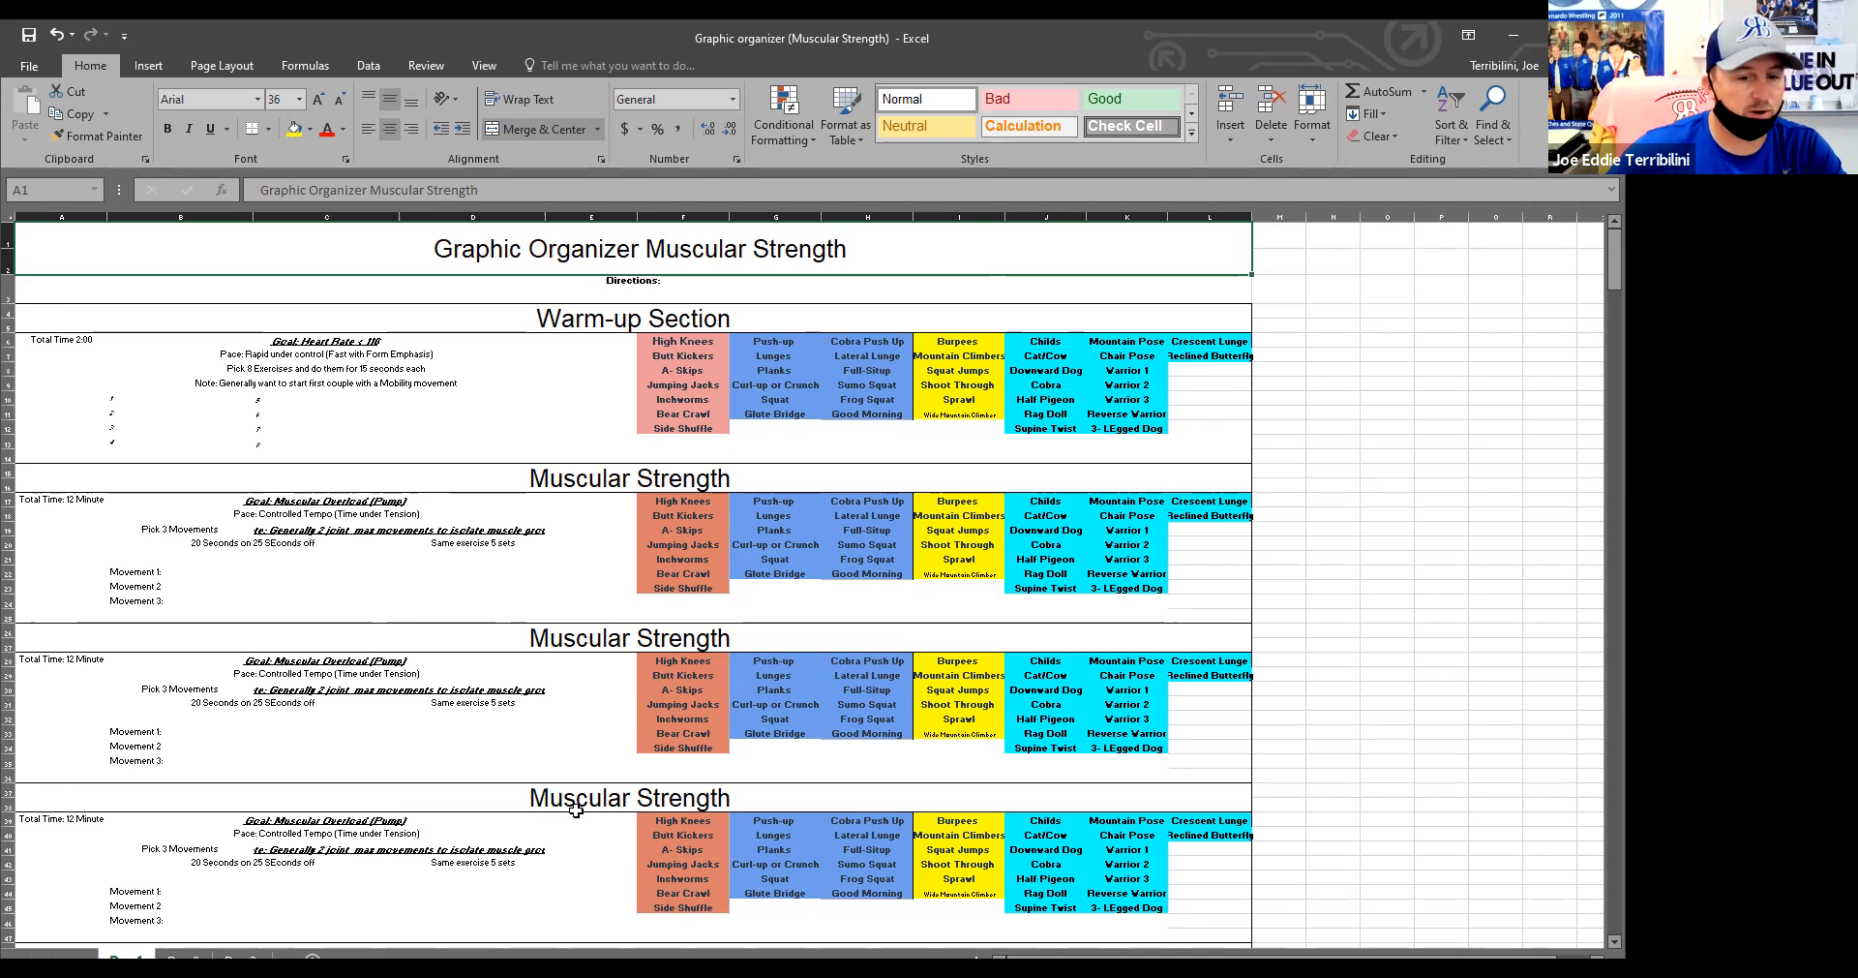
{"action": "mouse_move", "coordinate": [575, 811]}
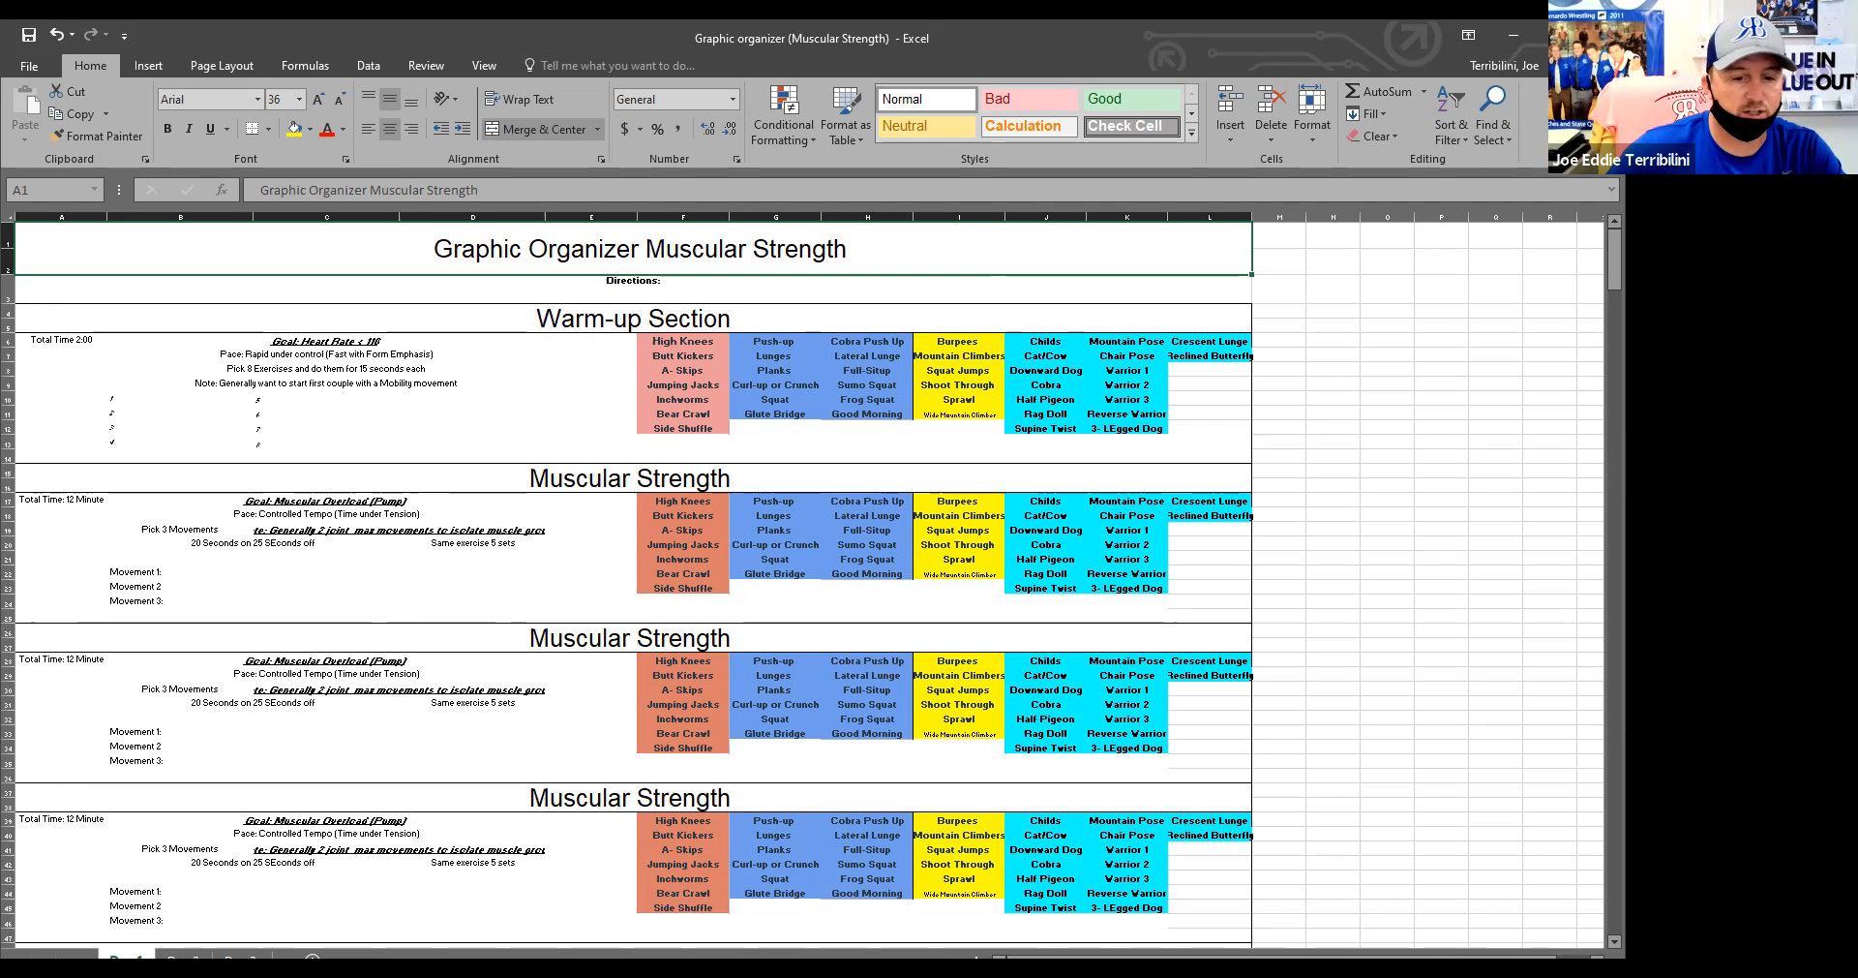